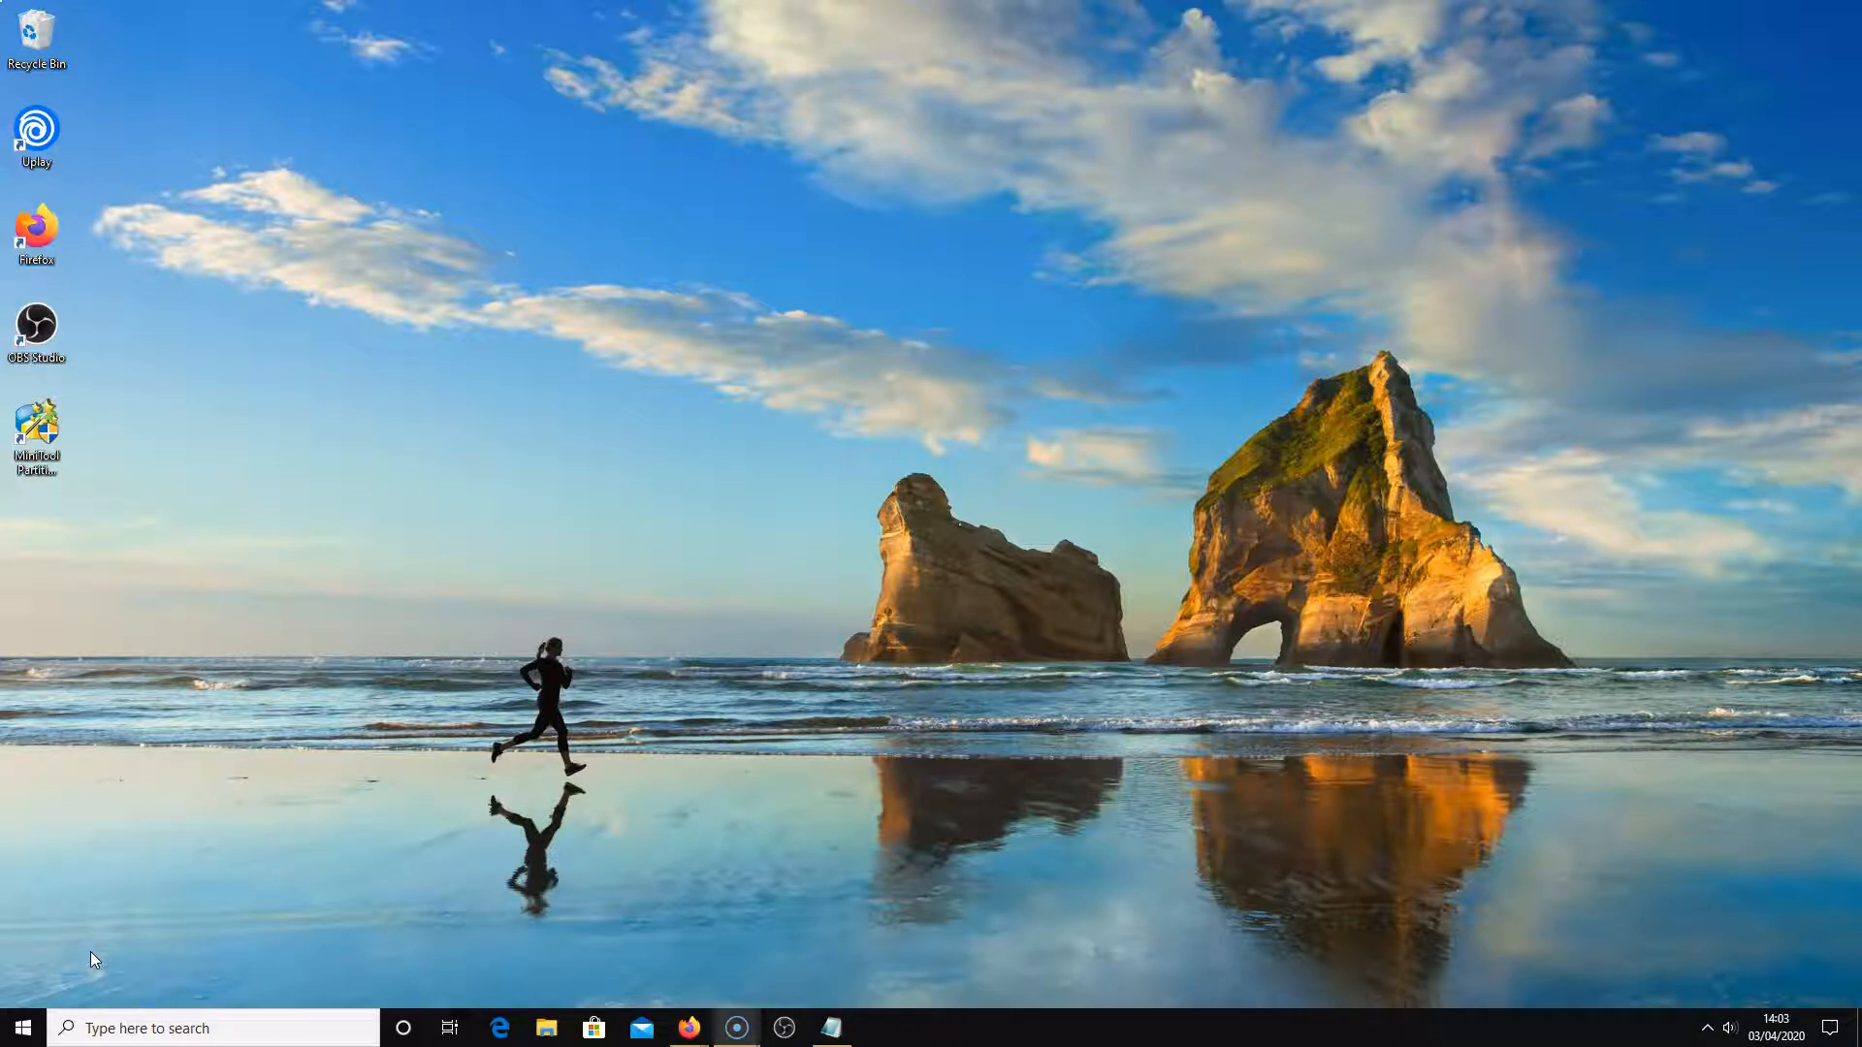
Reach the Windows Update status page under Update & Security, showing the device up to date
{"action": "left_click", "coordinate": [878, 1028]}
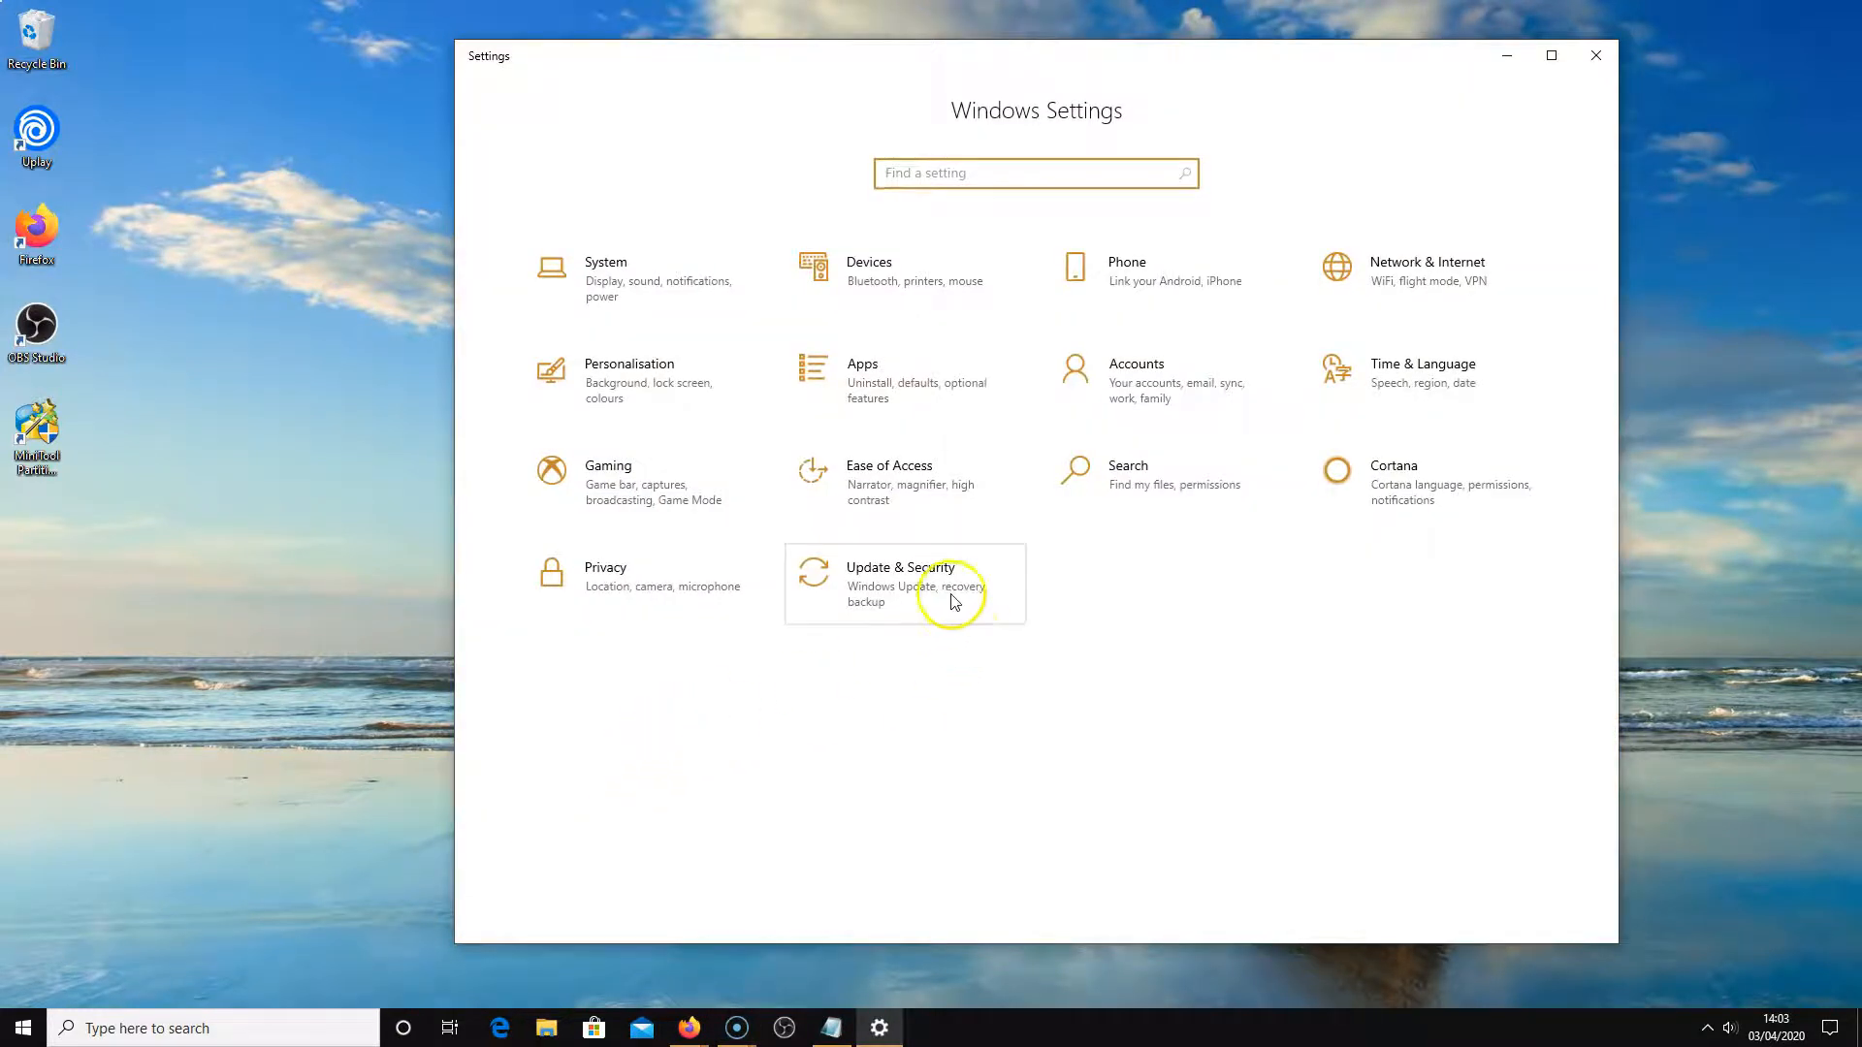
{"action": "left_click", "coordinate": [955, 597]}
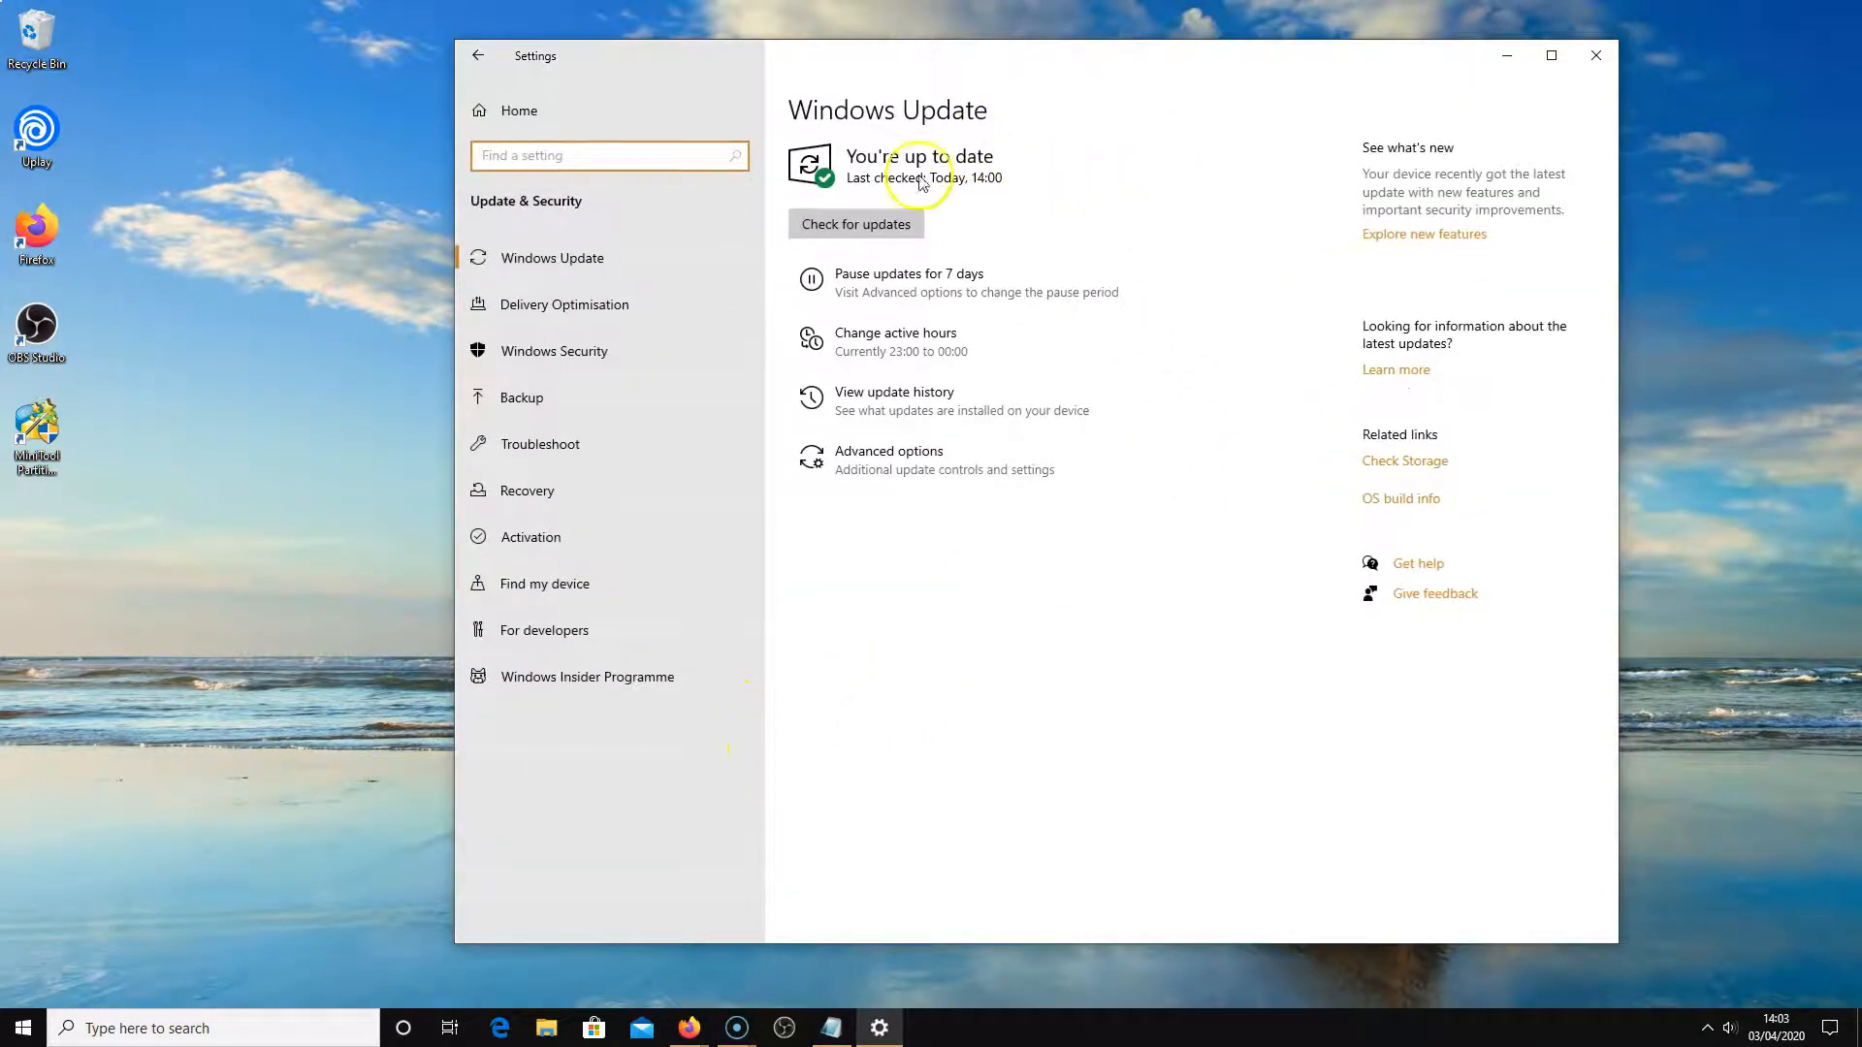
Review the Advanced update options, keeping updates for other Microsoft products switched on
{"action": "left_click", "coordinate": [888, 450]}
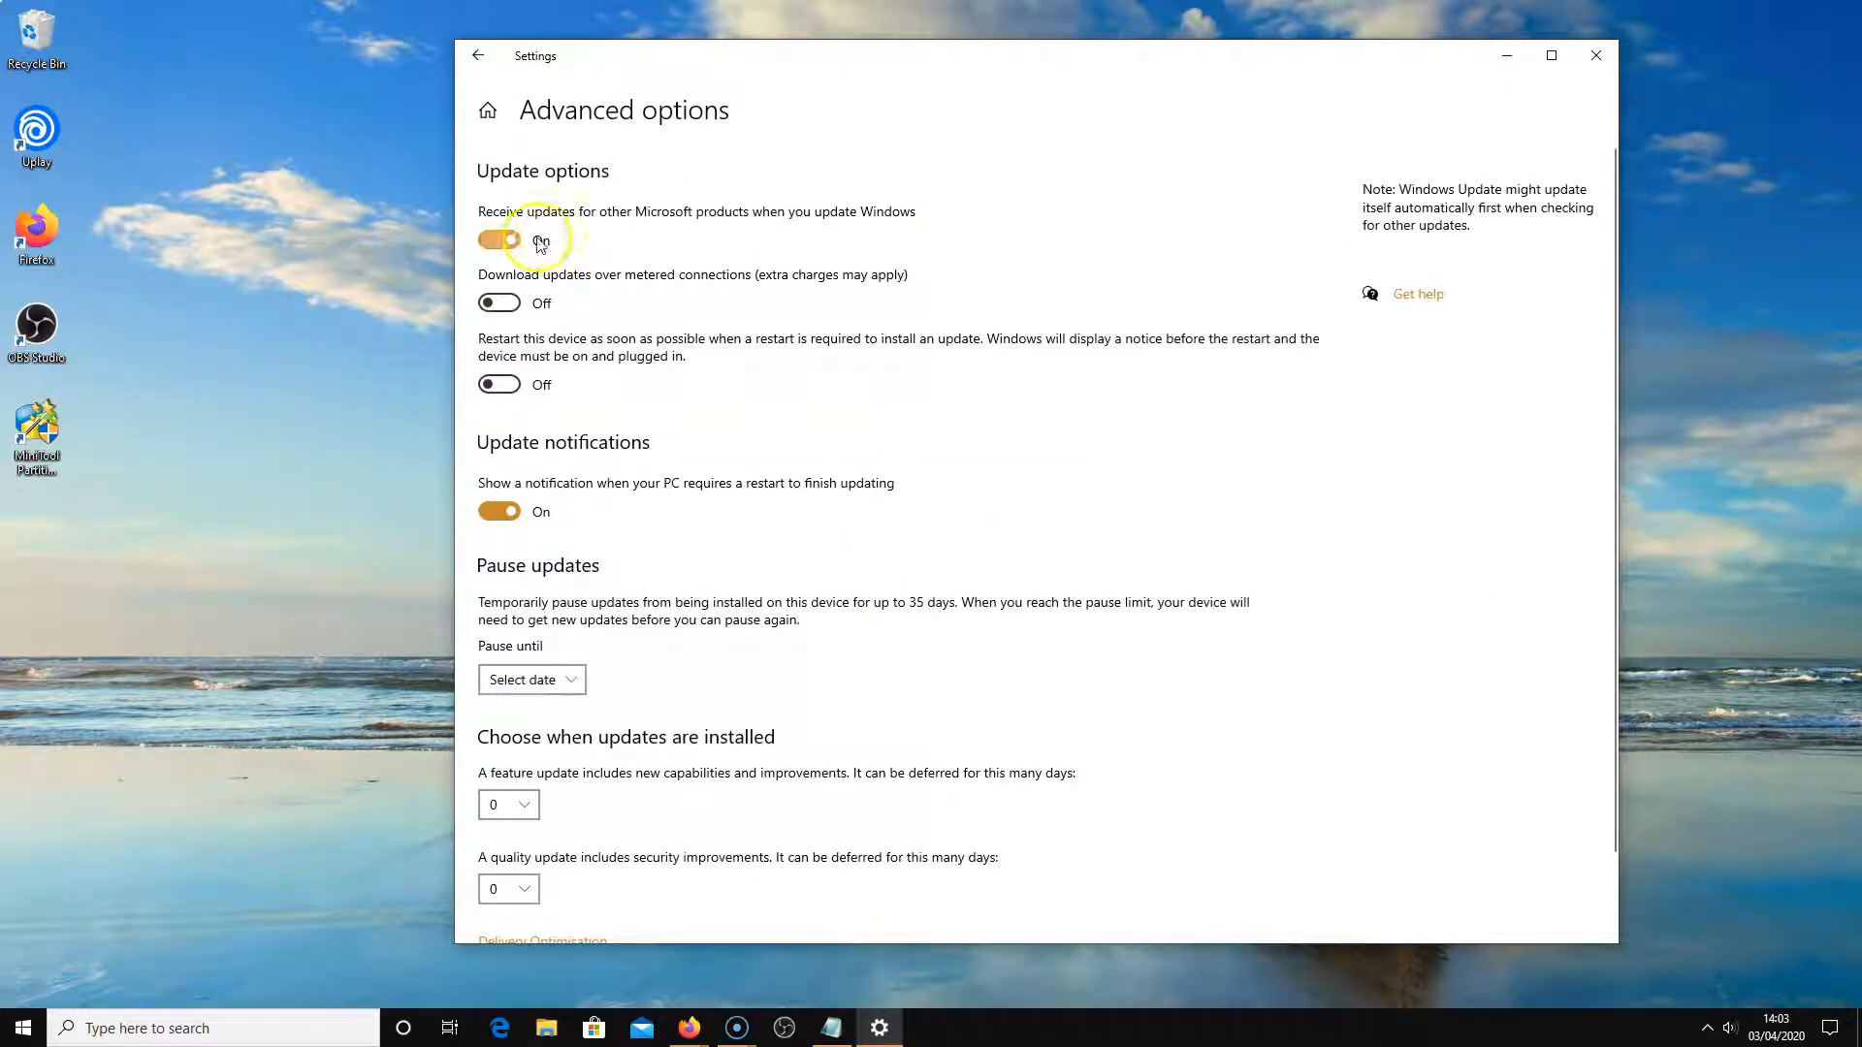
{"action": "left_click", "coordinate": [501, 235]}
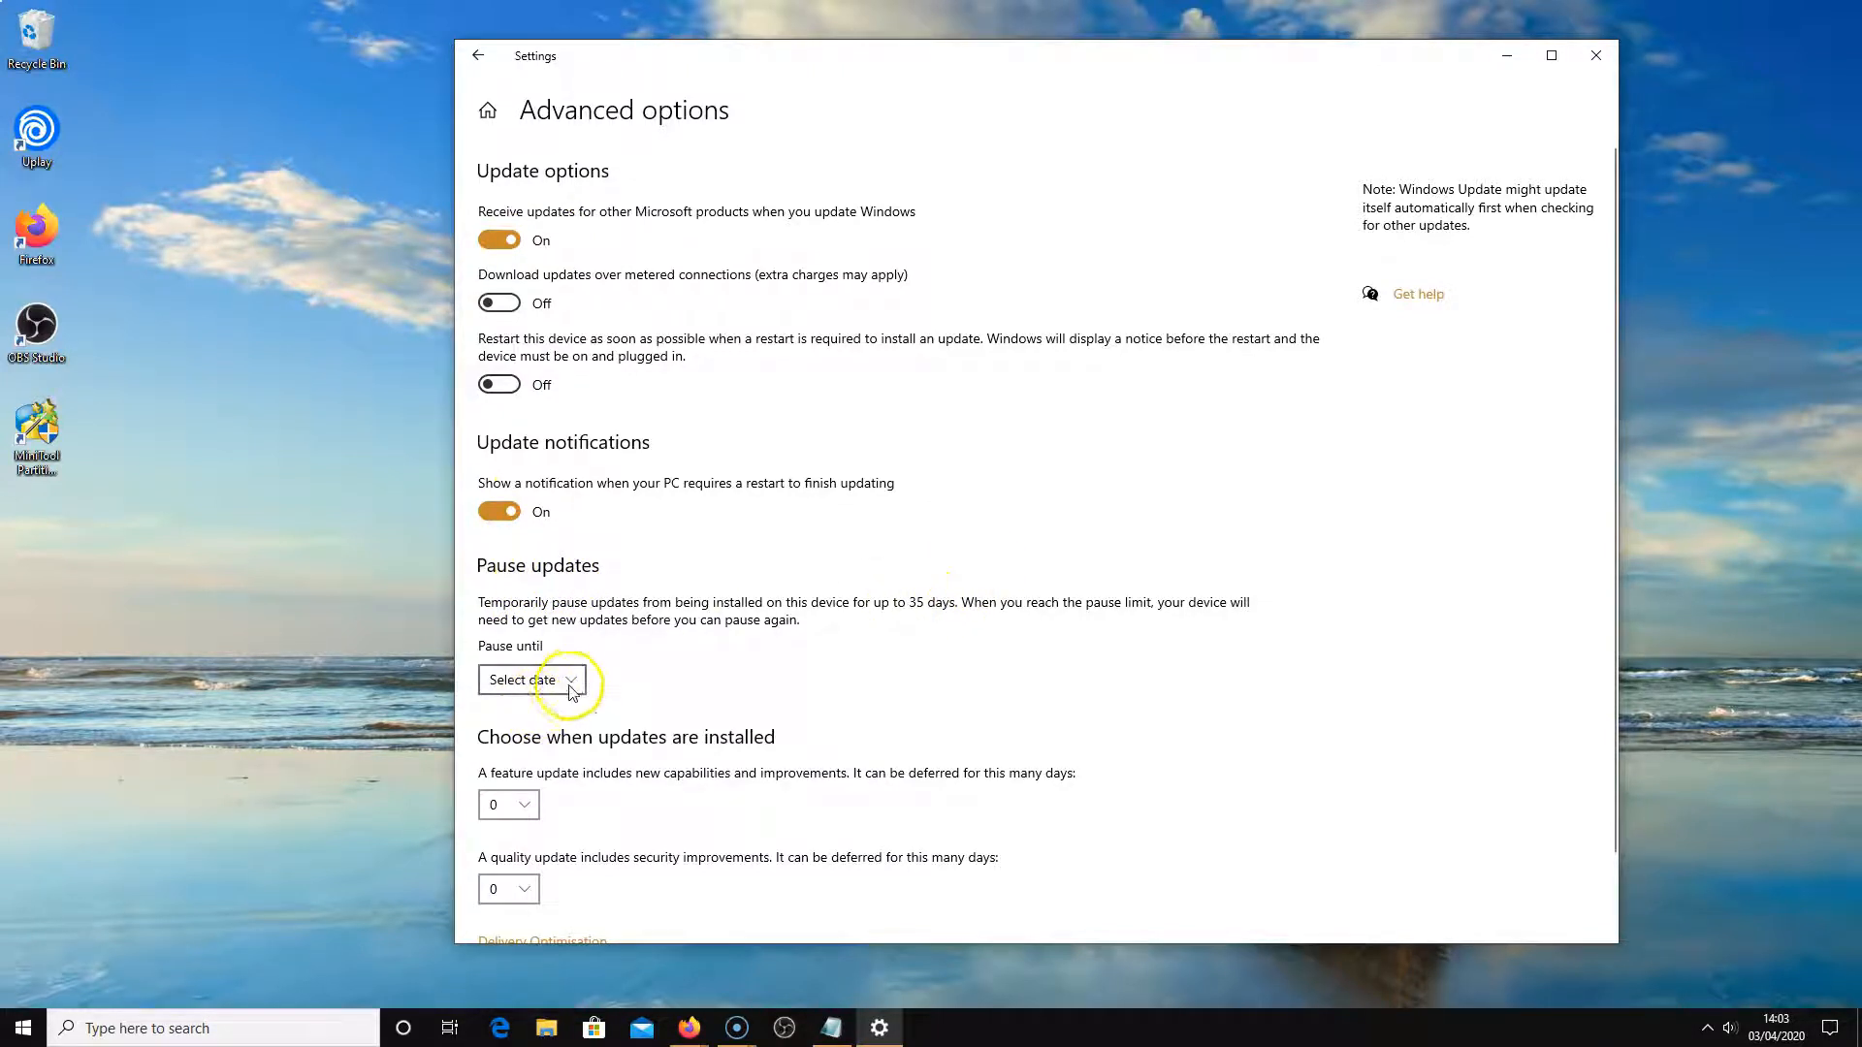
{"action": "mouse_move", "coordinate": [624, 768]}
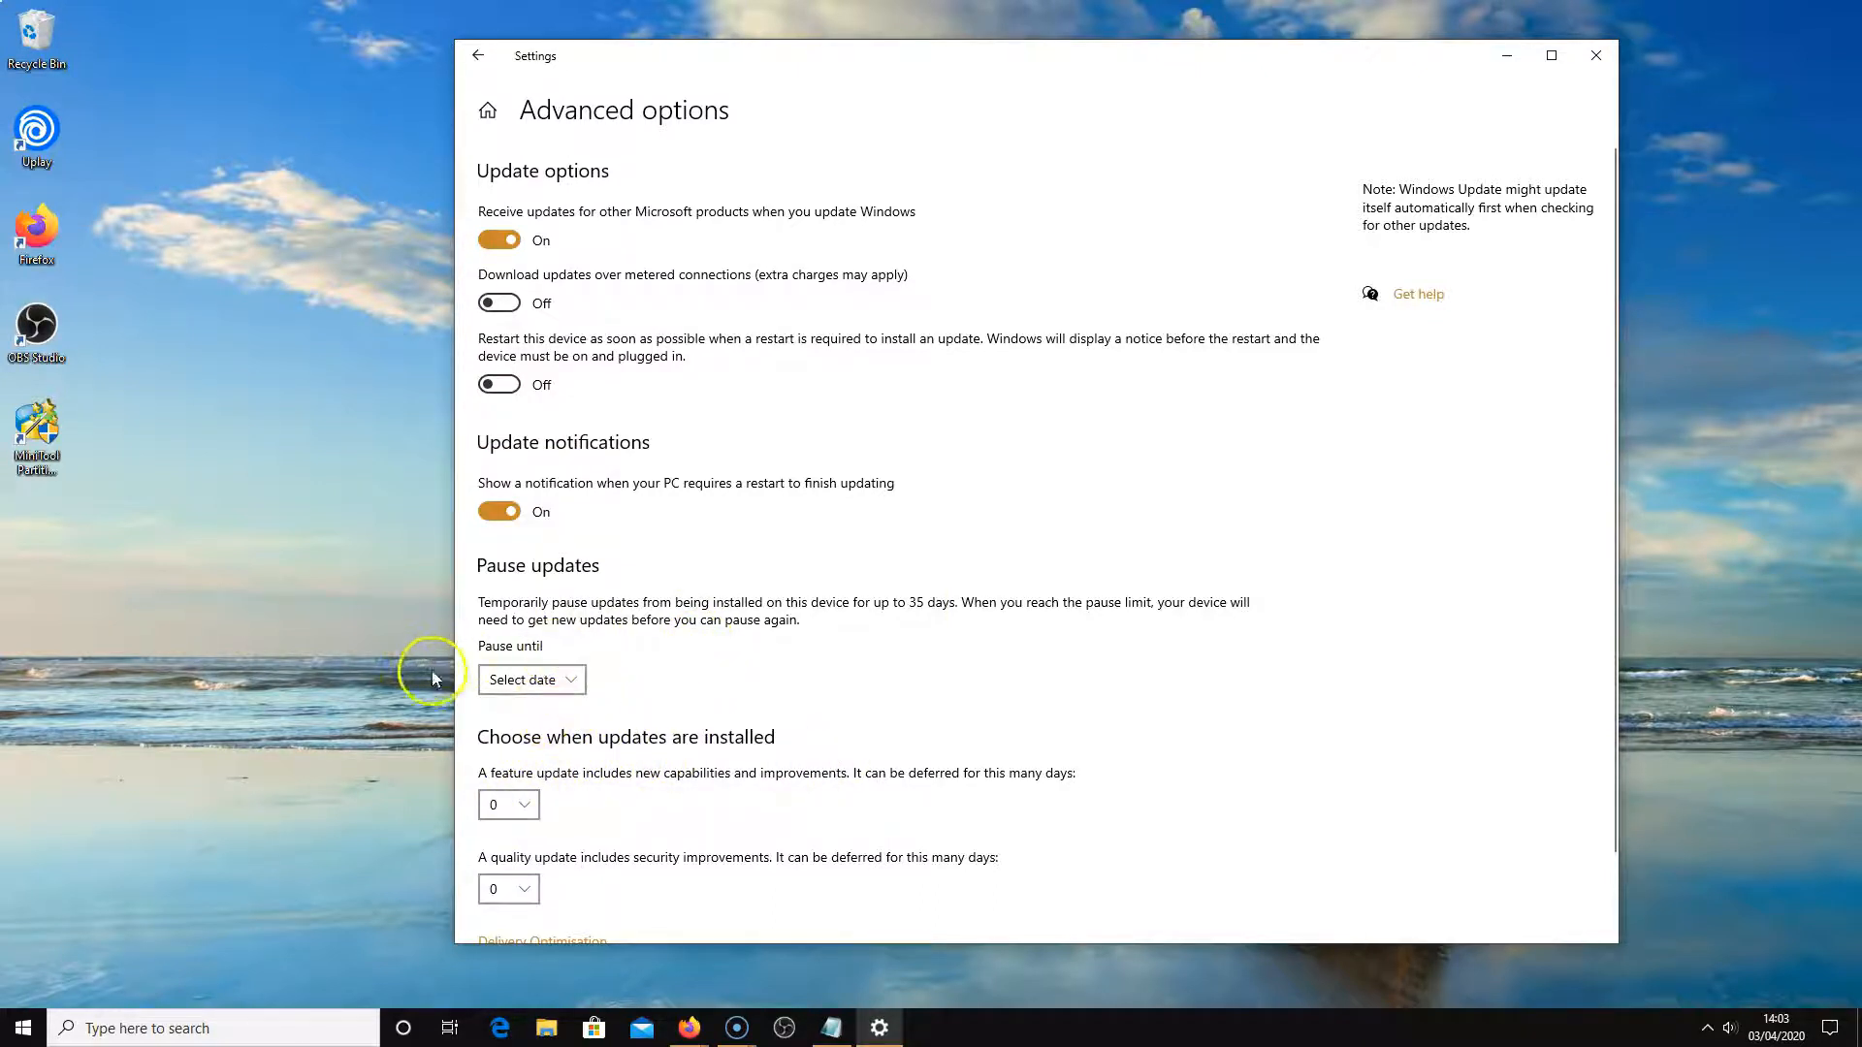
{"action": "mouse_move", "coordinate": [413, 752]}
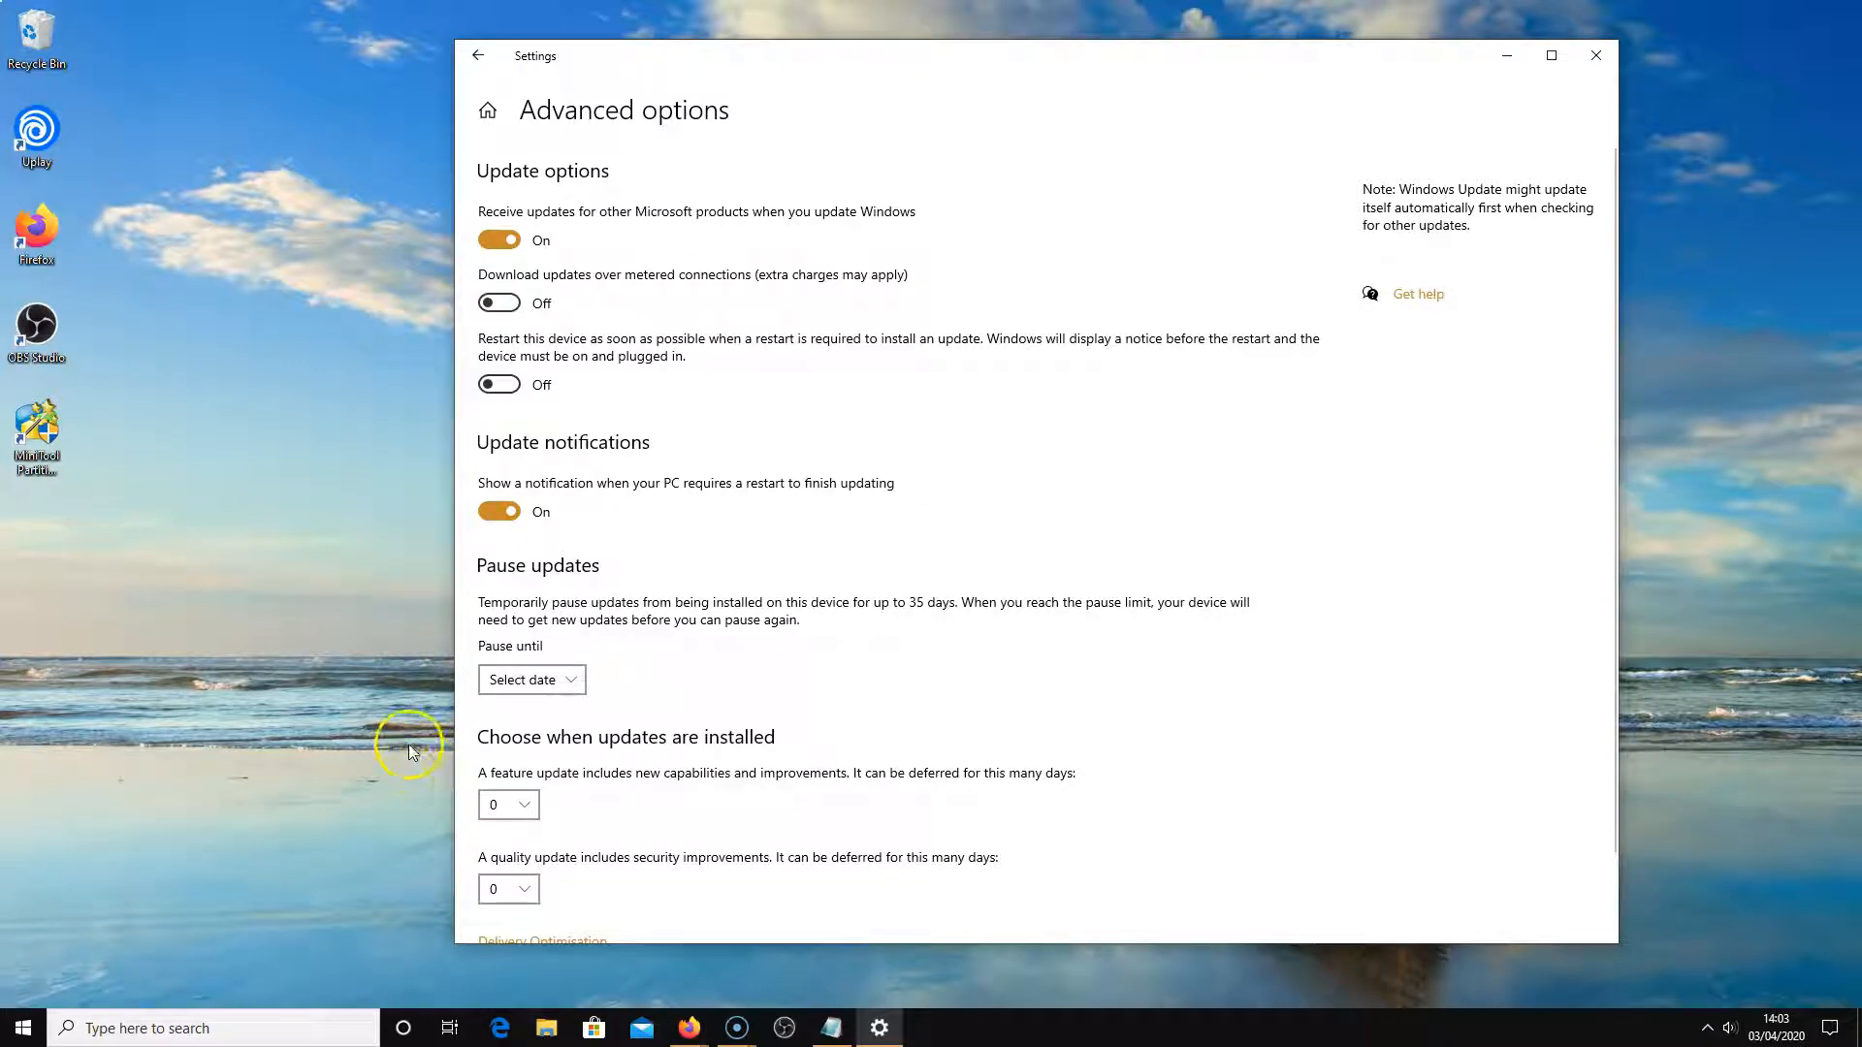
{"action": "mouse_move", "coordinate": [593, 811]}
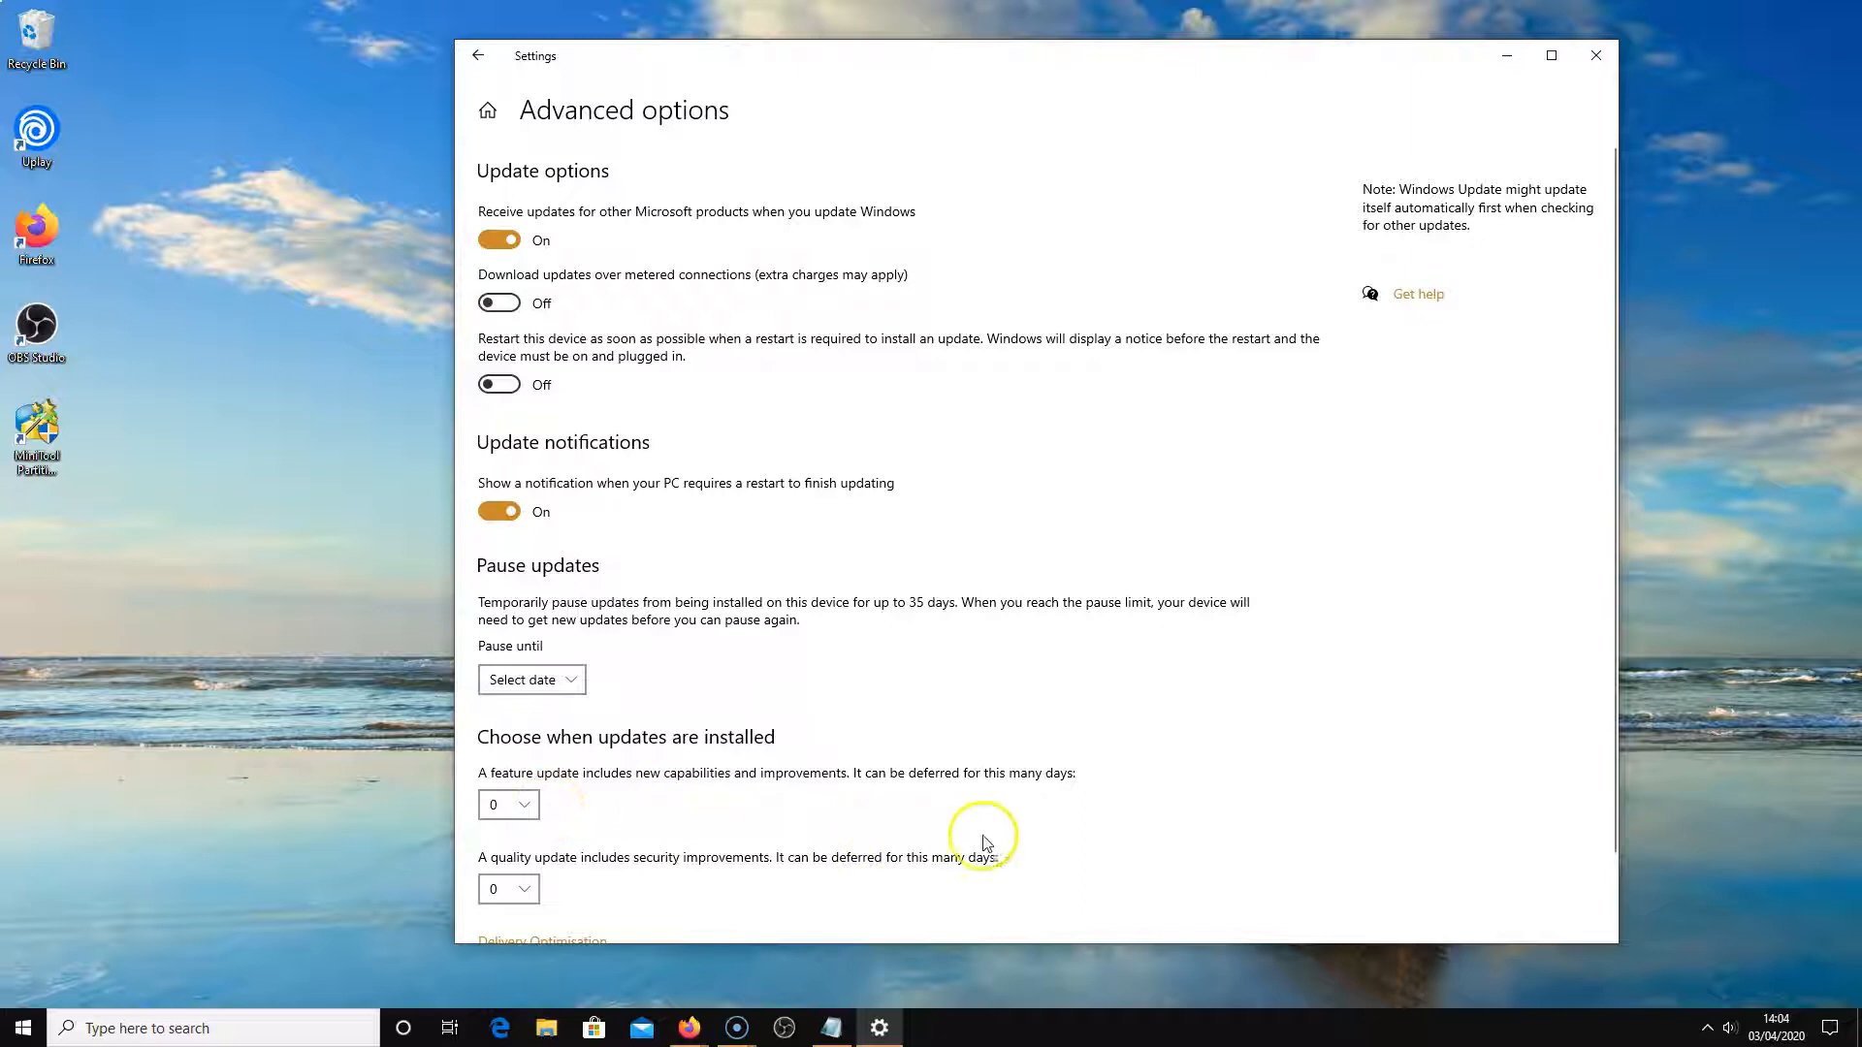
{"action": "scroll", "scroll_direction": "down", "scroll_amount": 3}
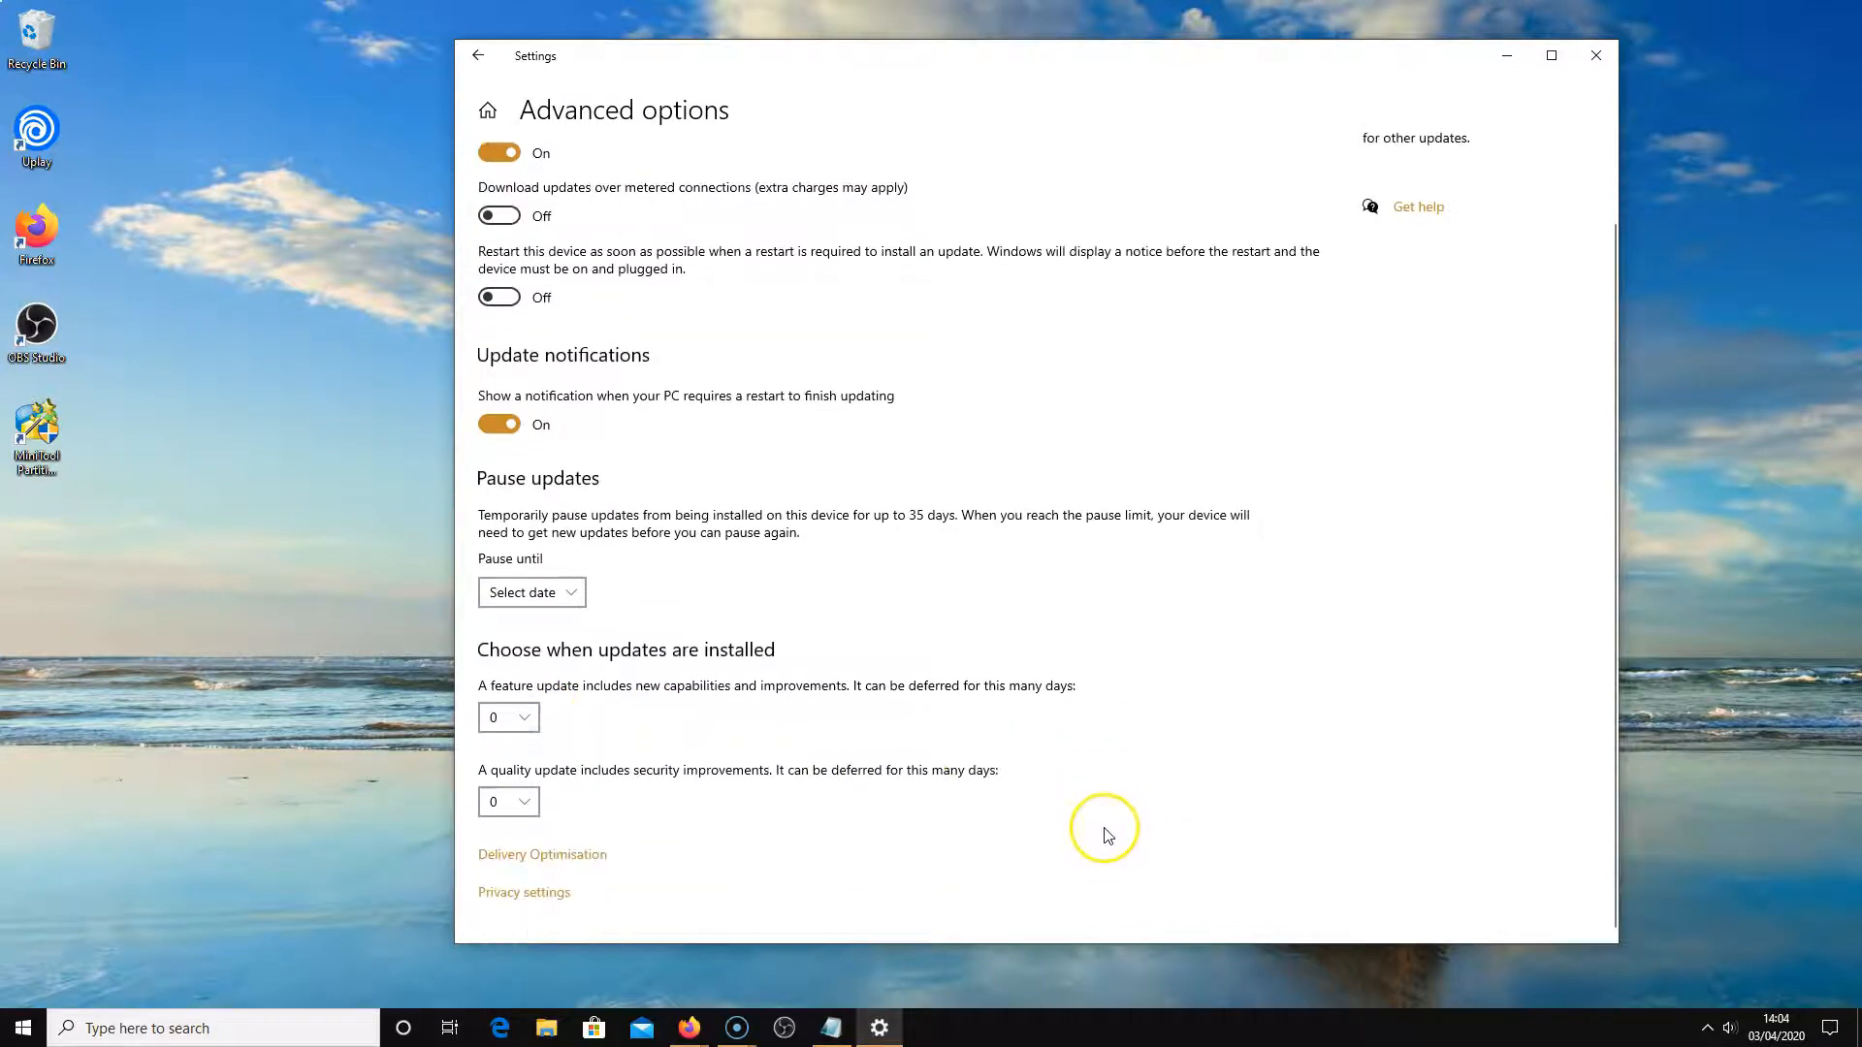
{"action": "mouse_move", "coordinate": [916, 783]}
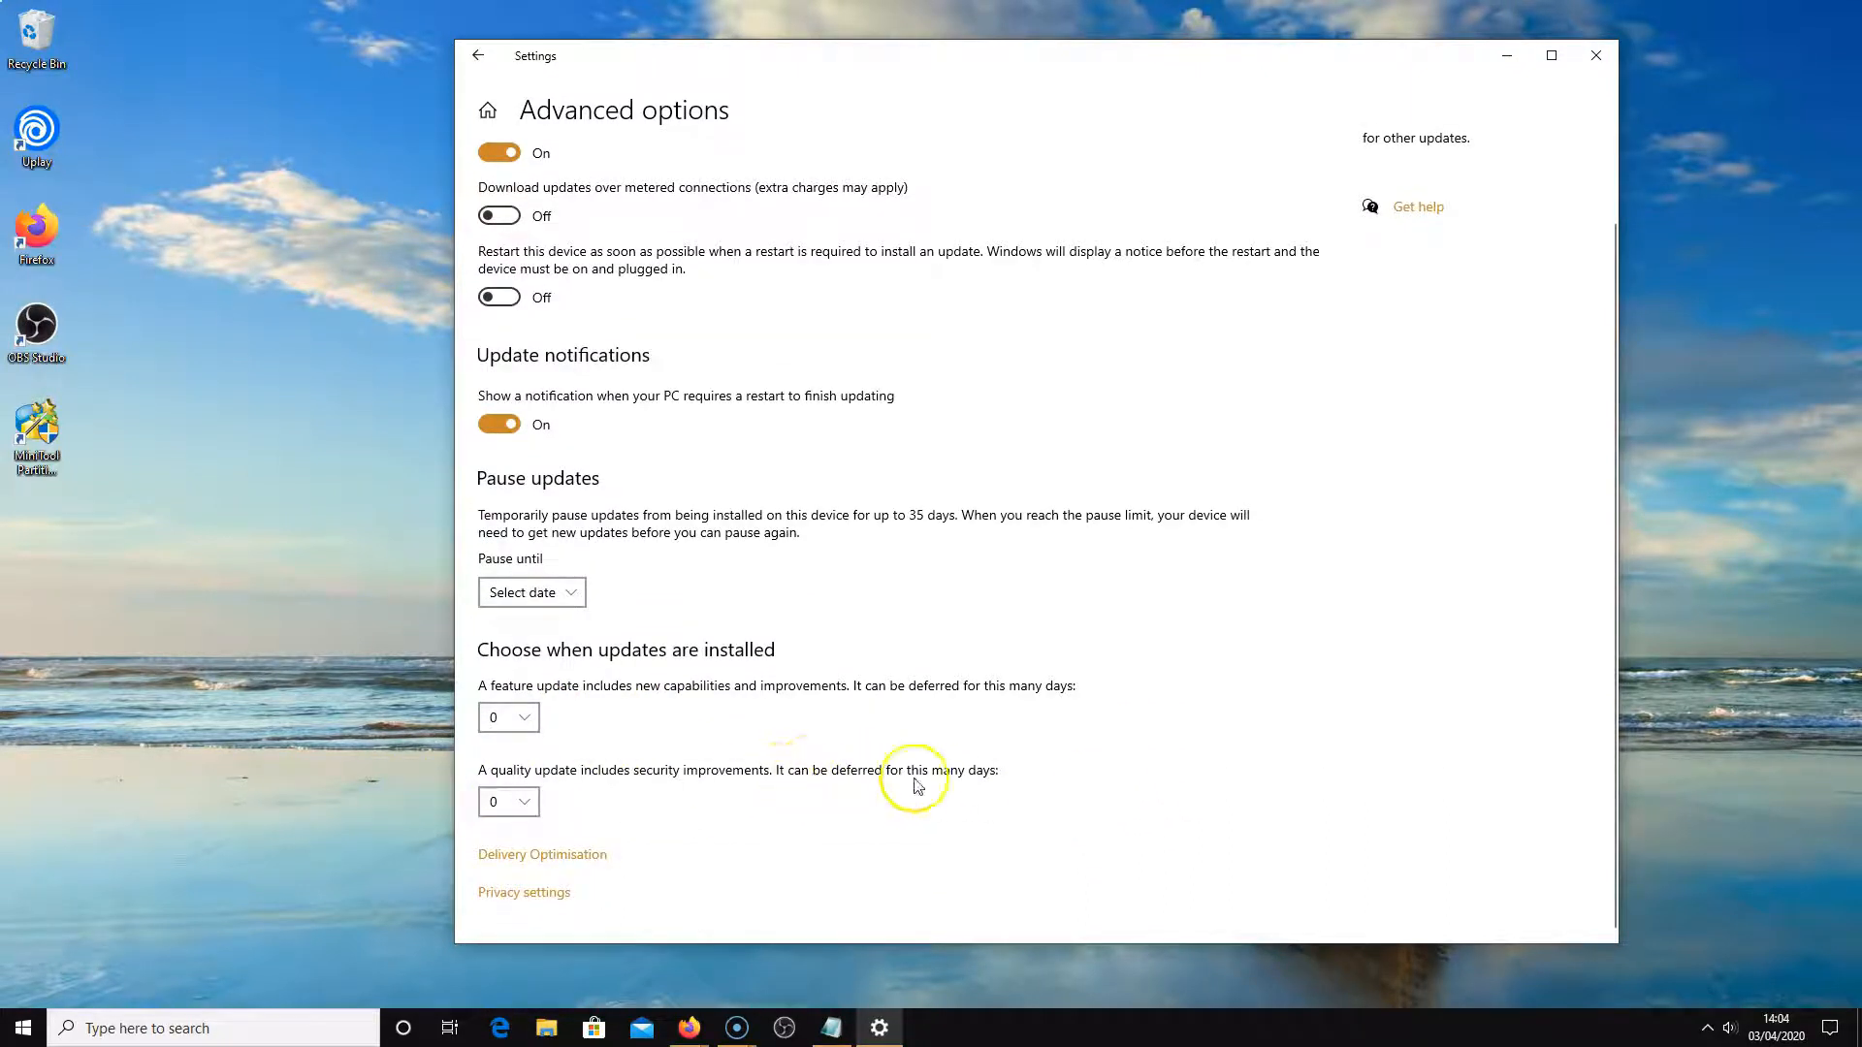
{"action": "mouse_move", "coordinate": [693, 832]}
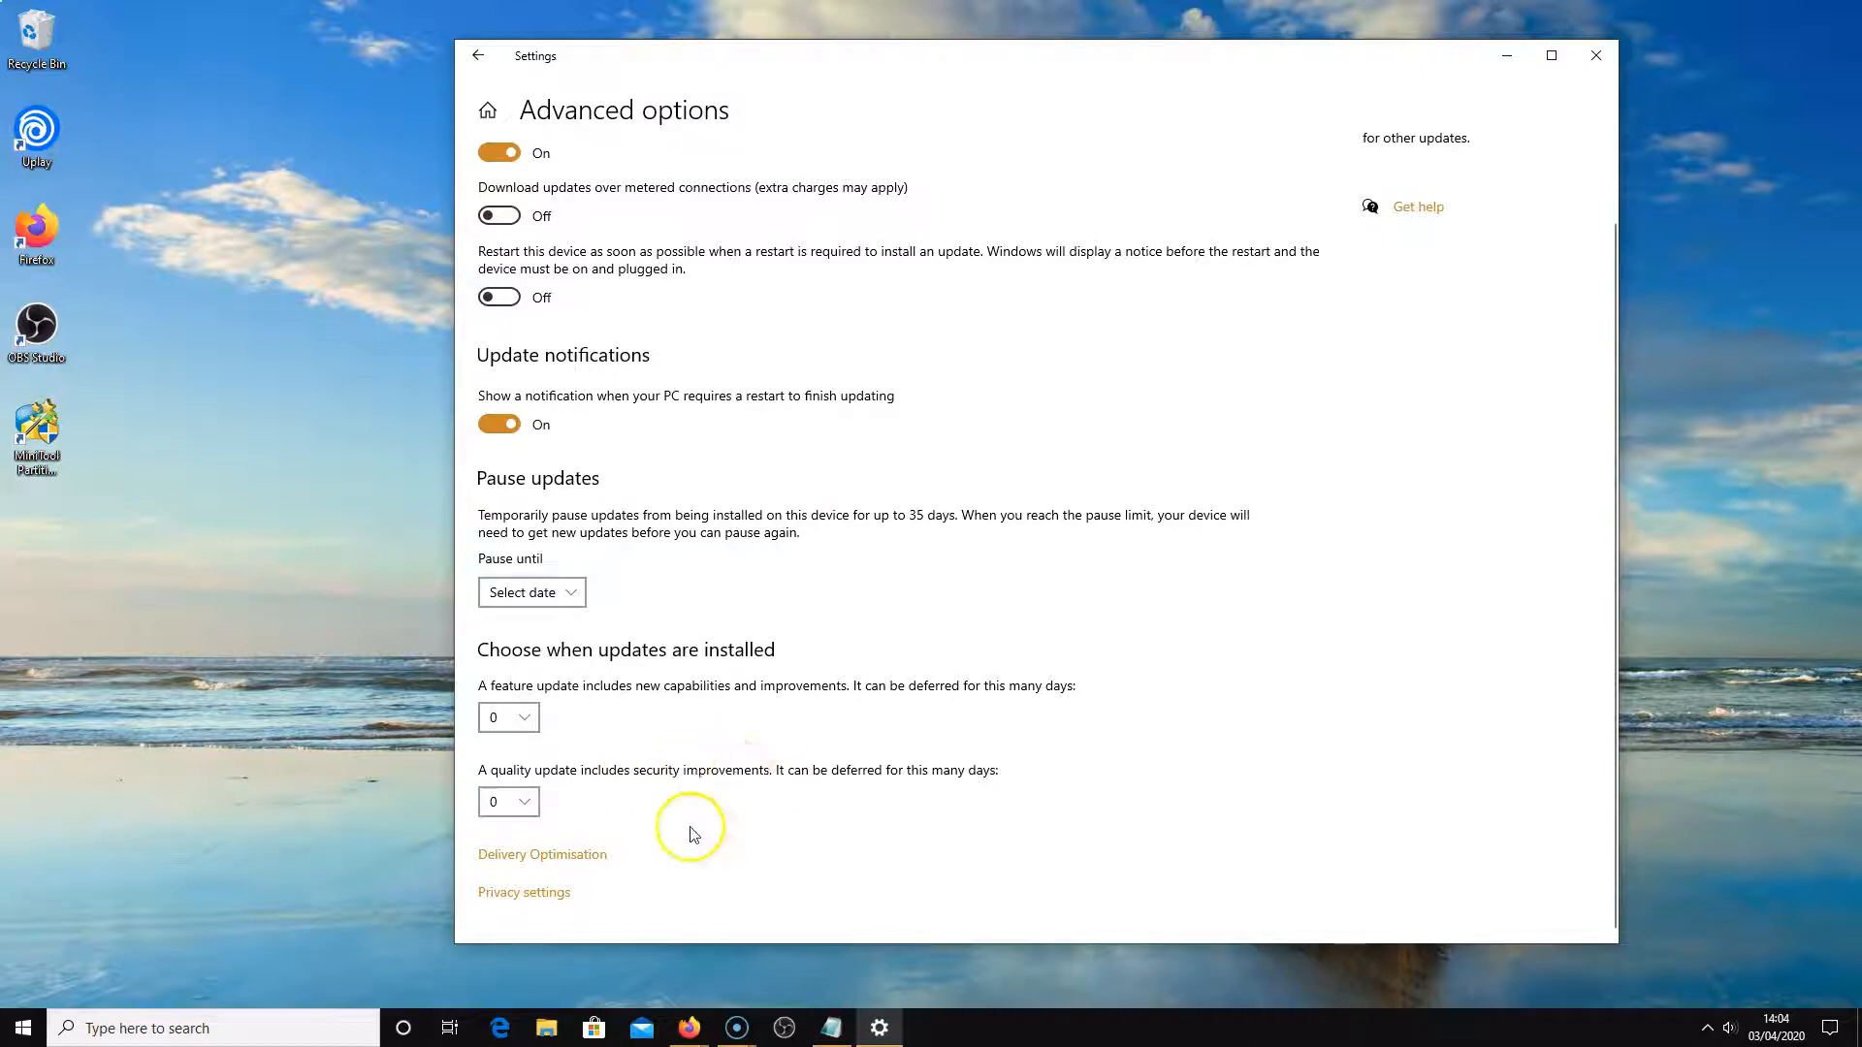
{"action": "mouse_move", "coordinate": [748, 725]}
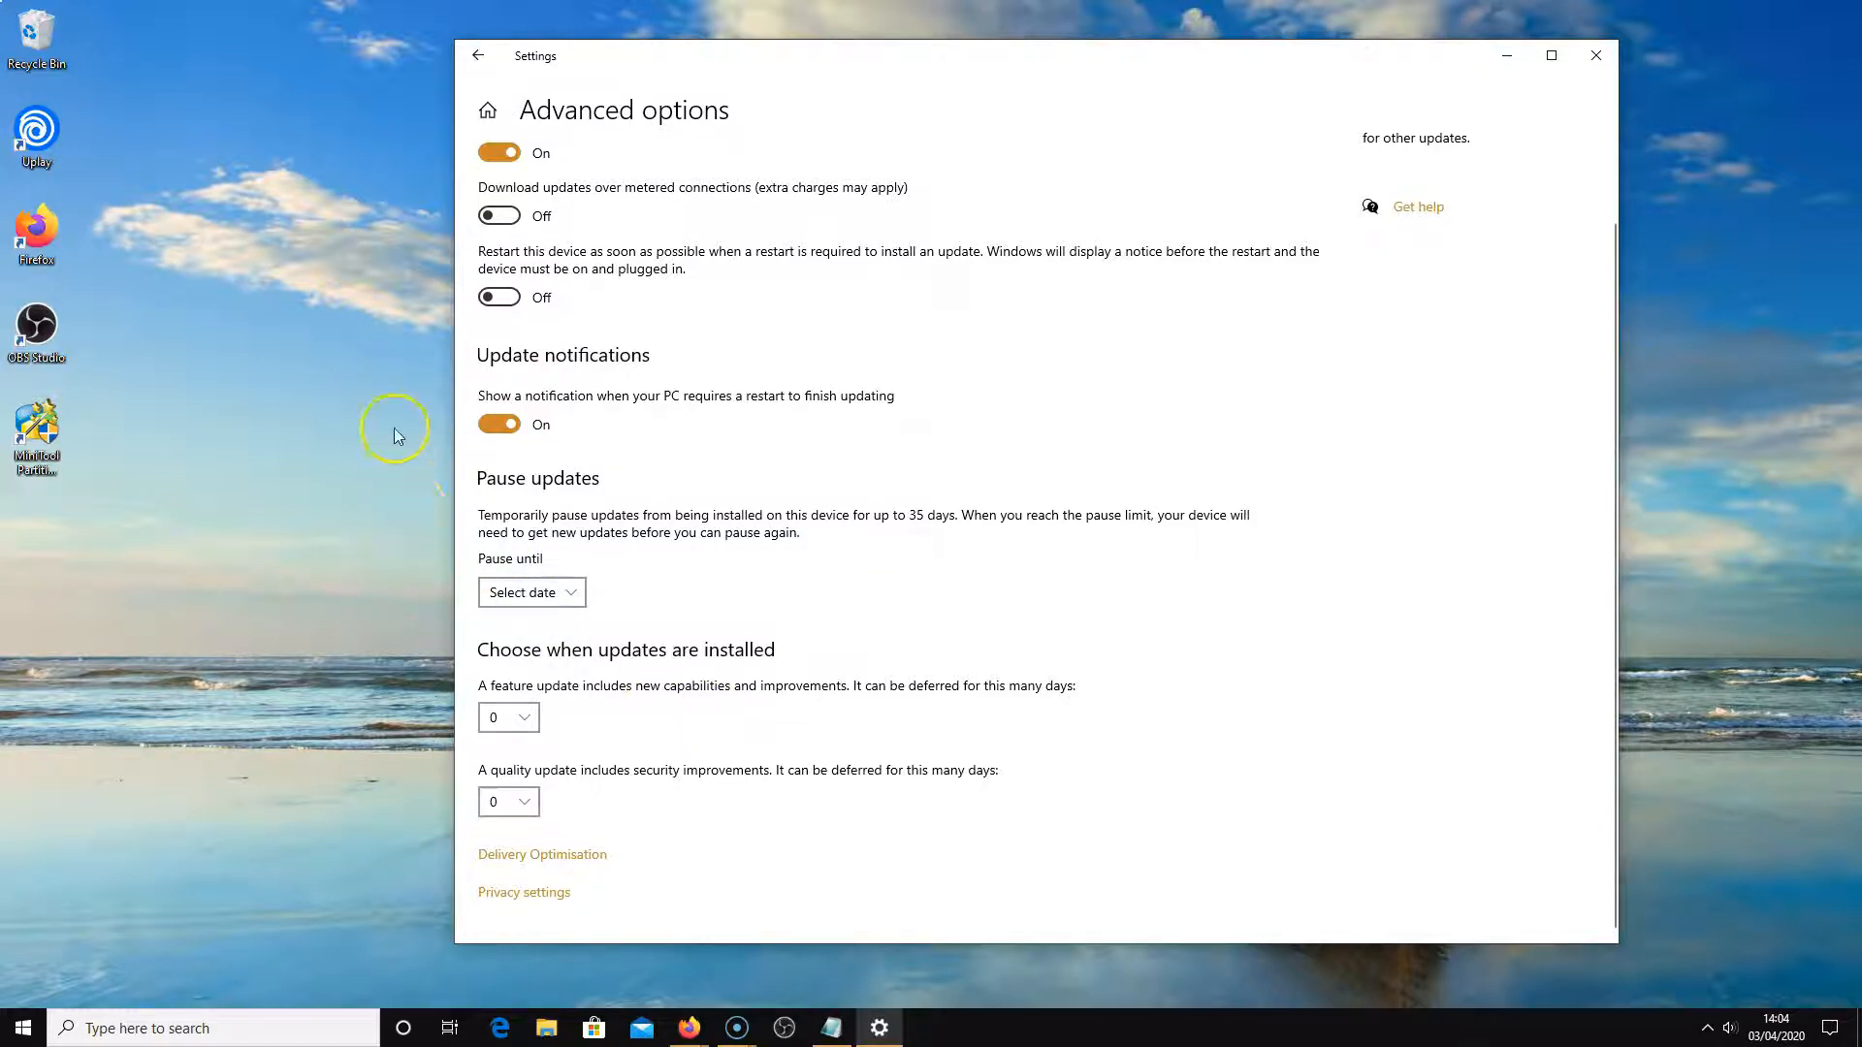
{"action": "mouse_move", "coordinate": [477, 384]}
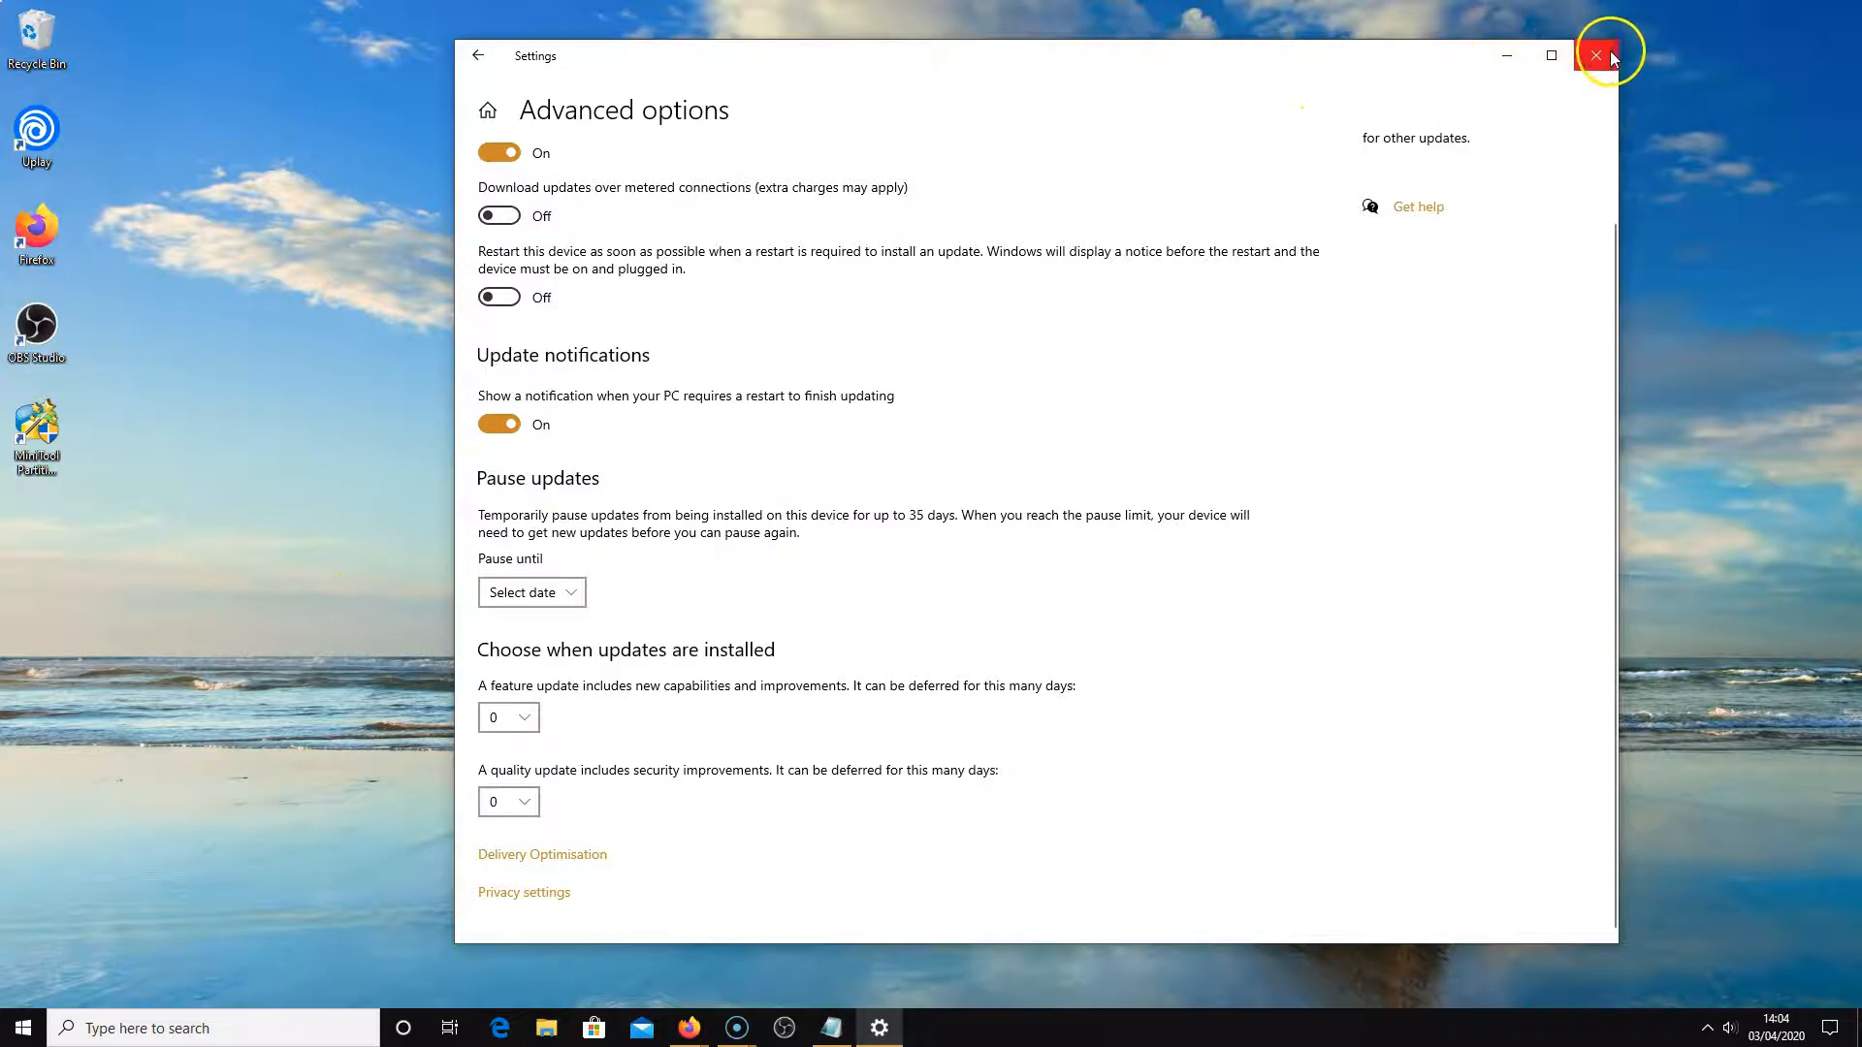
Close Settings and launch the Local Group Policy Editor via gpedit.msc from Run
{"action": "left_click", "coordinate": [1598, 56]}
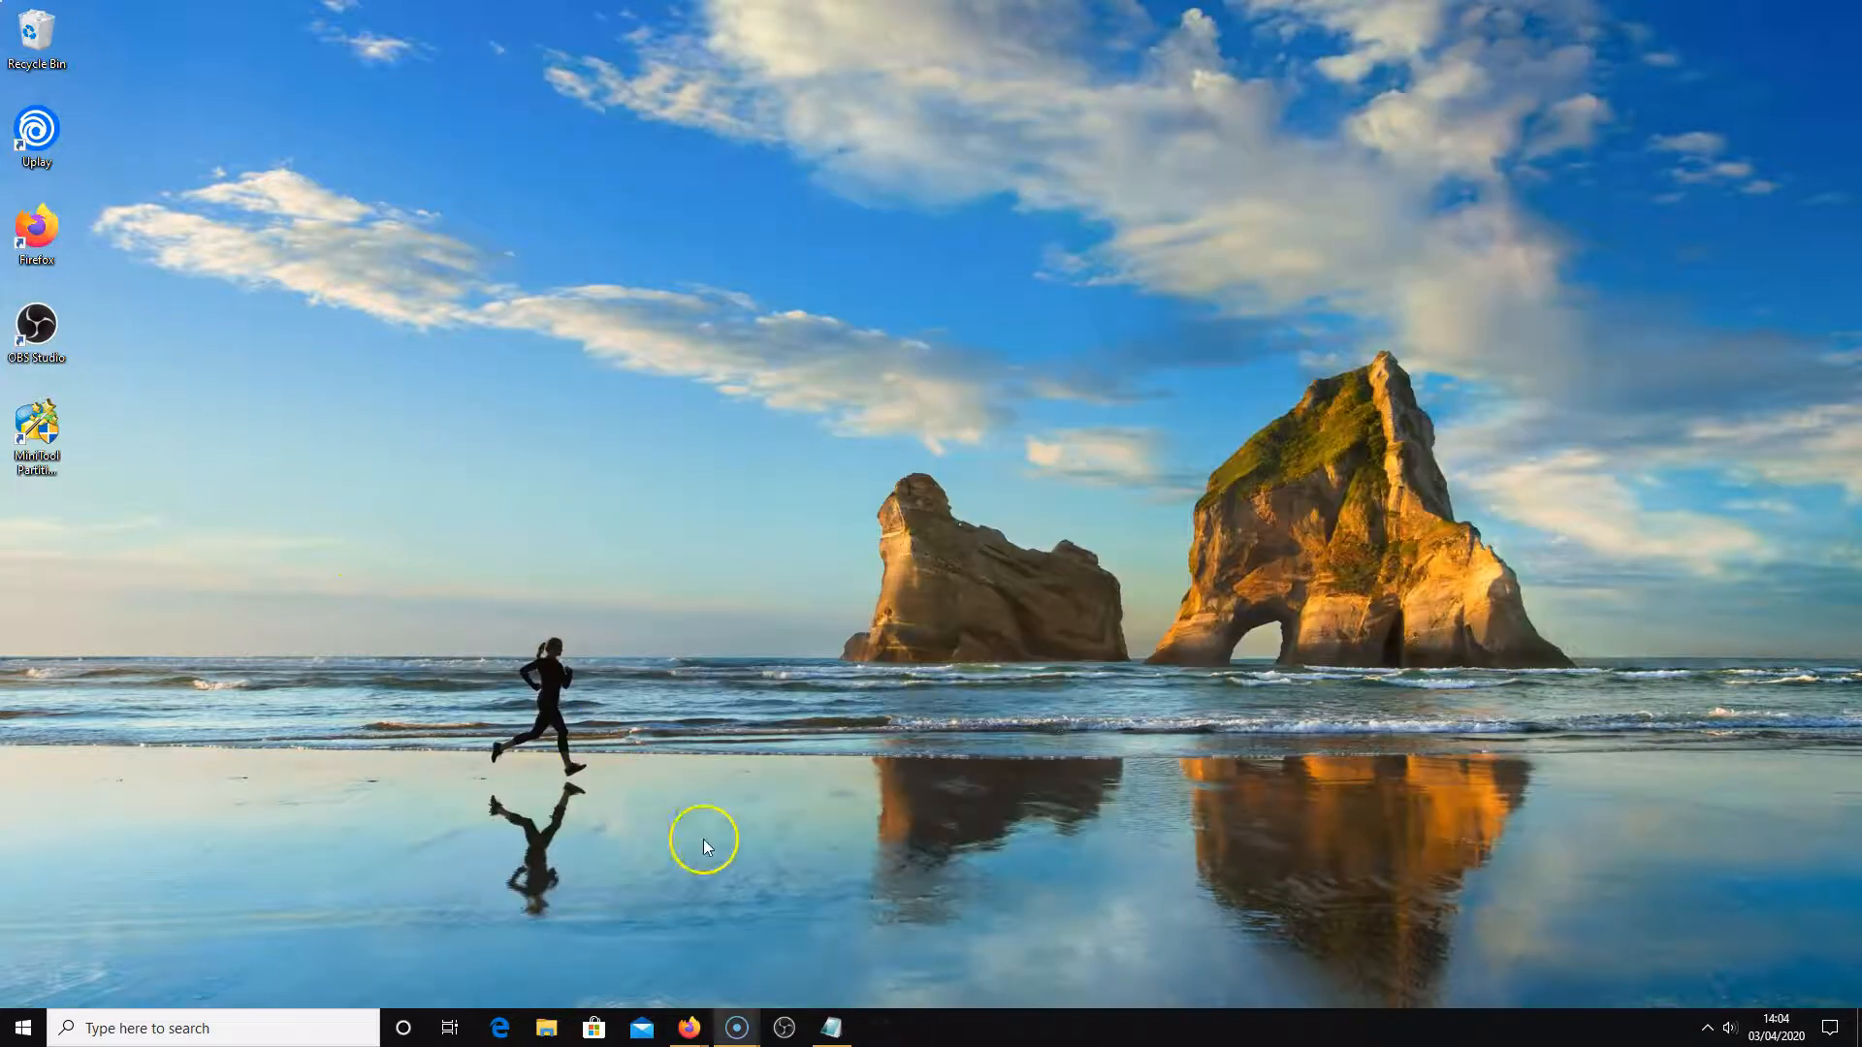
{"action": "mouse_move", "coordinate": [712, 855]}
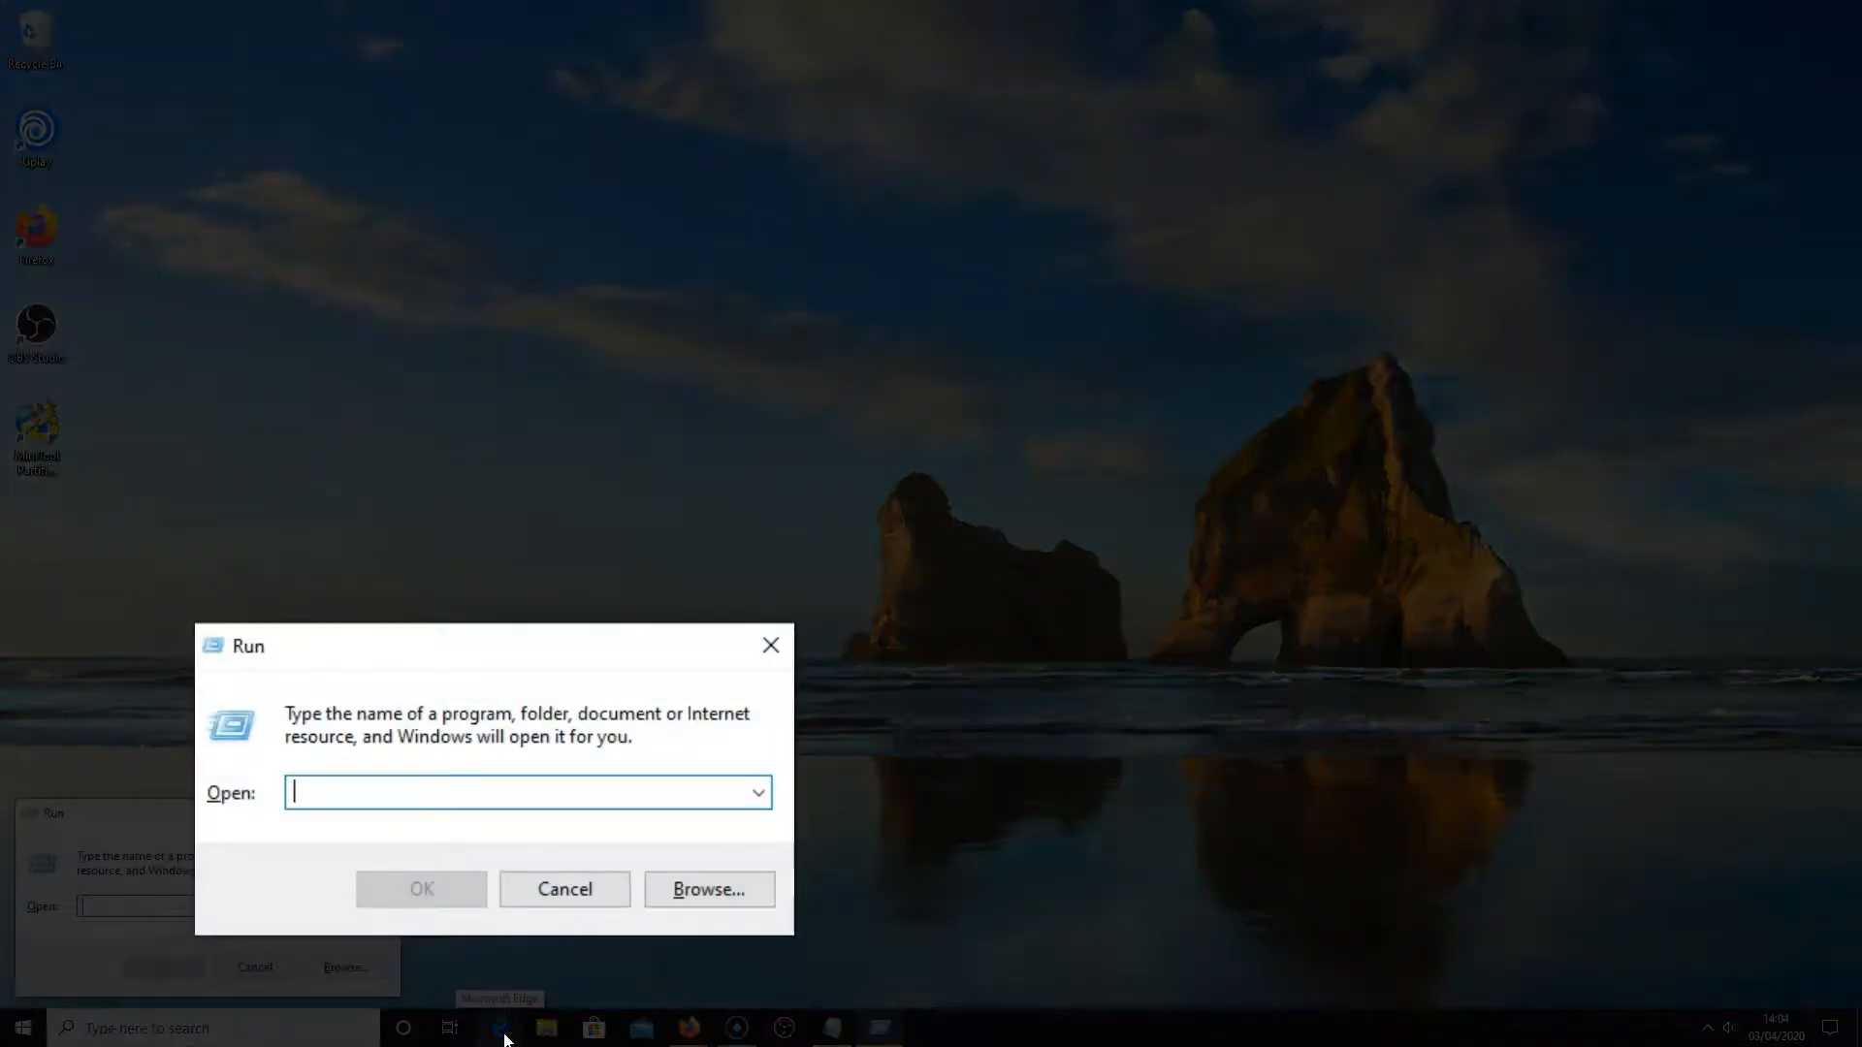
{"action": "type", "text": "gpedit"}
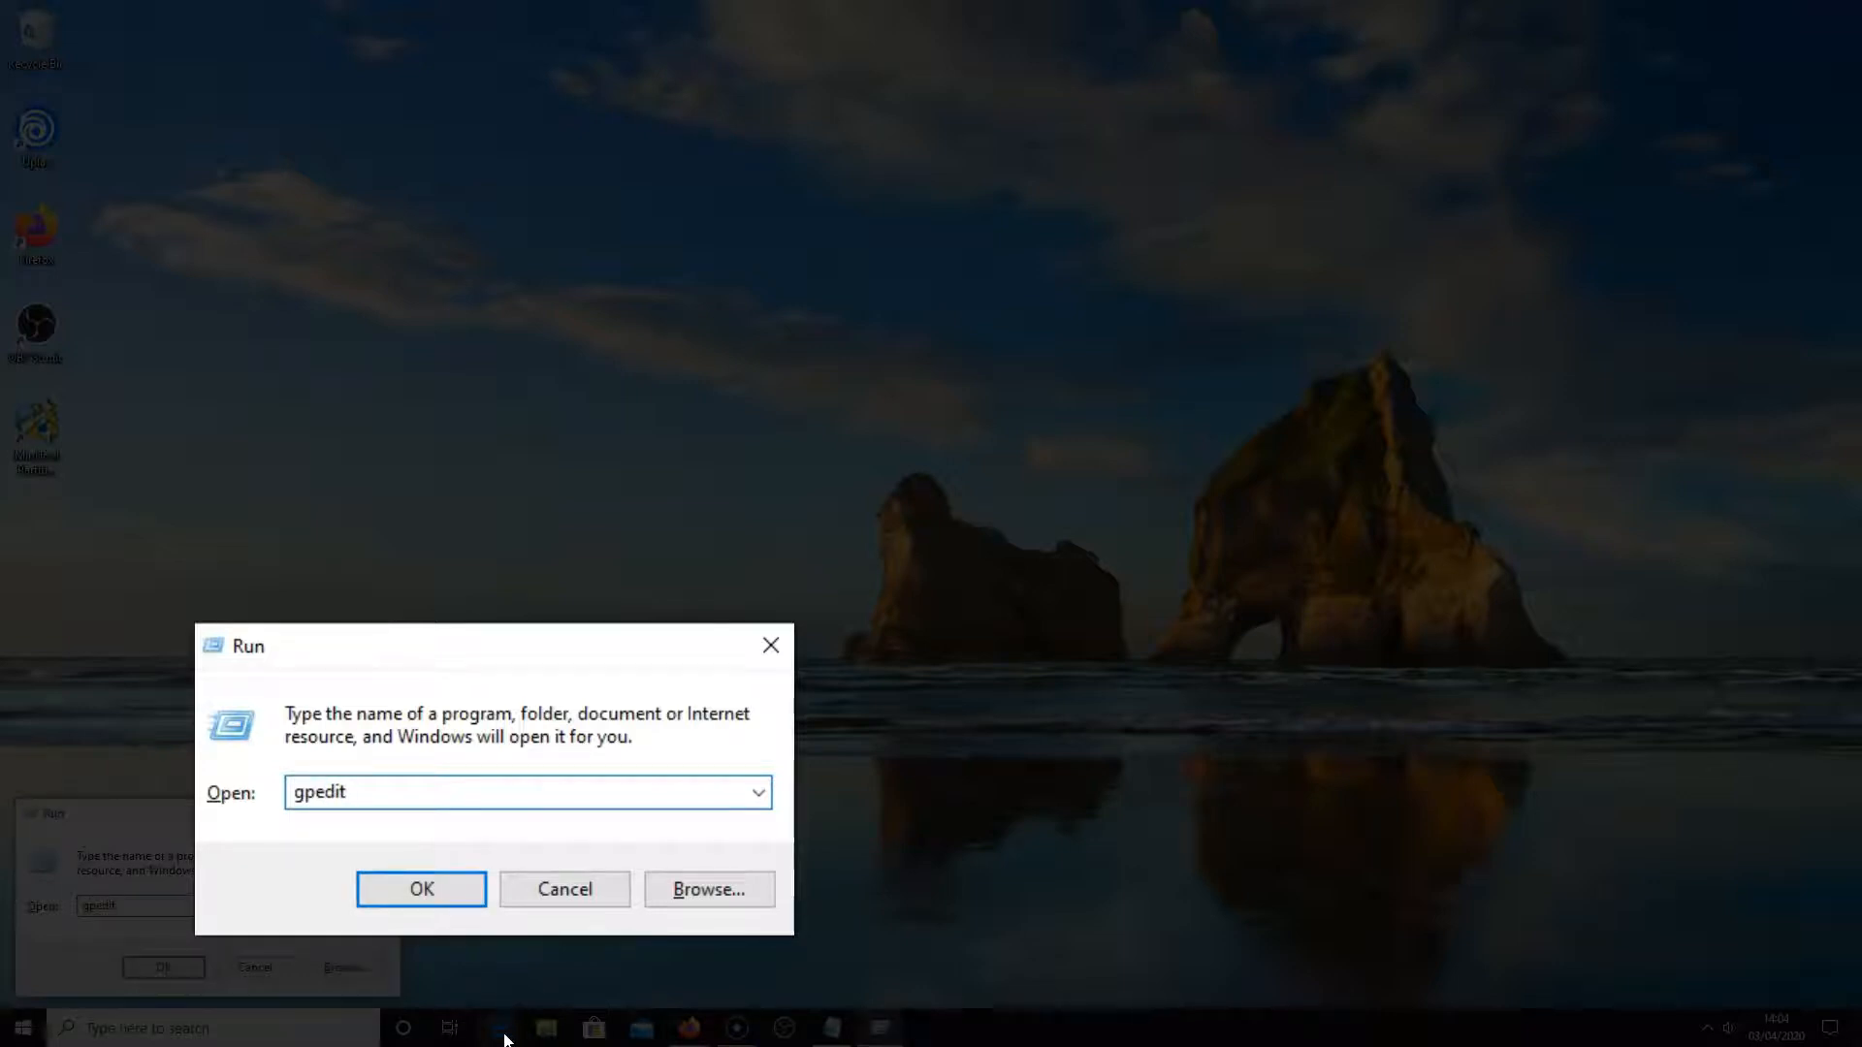
{"action": "type", "text": ".m"}
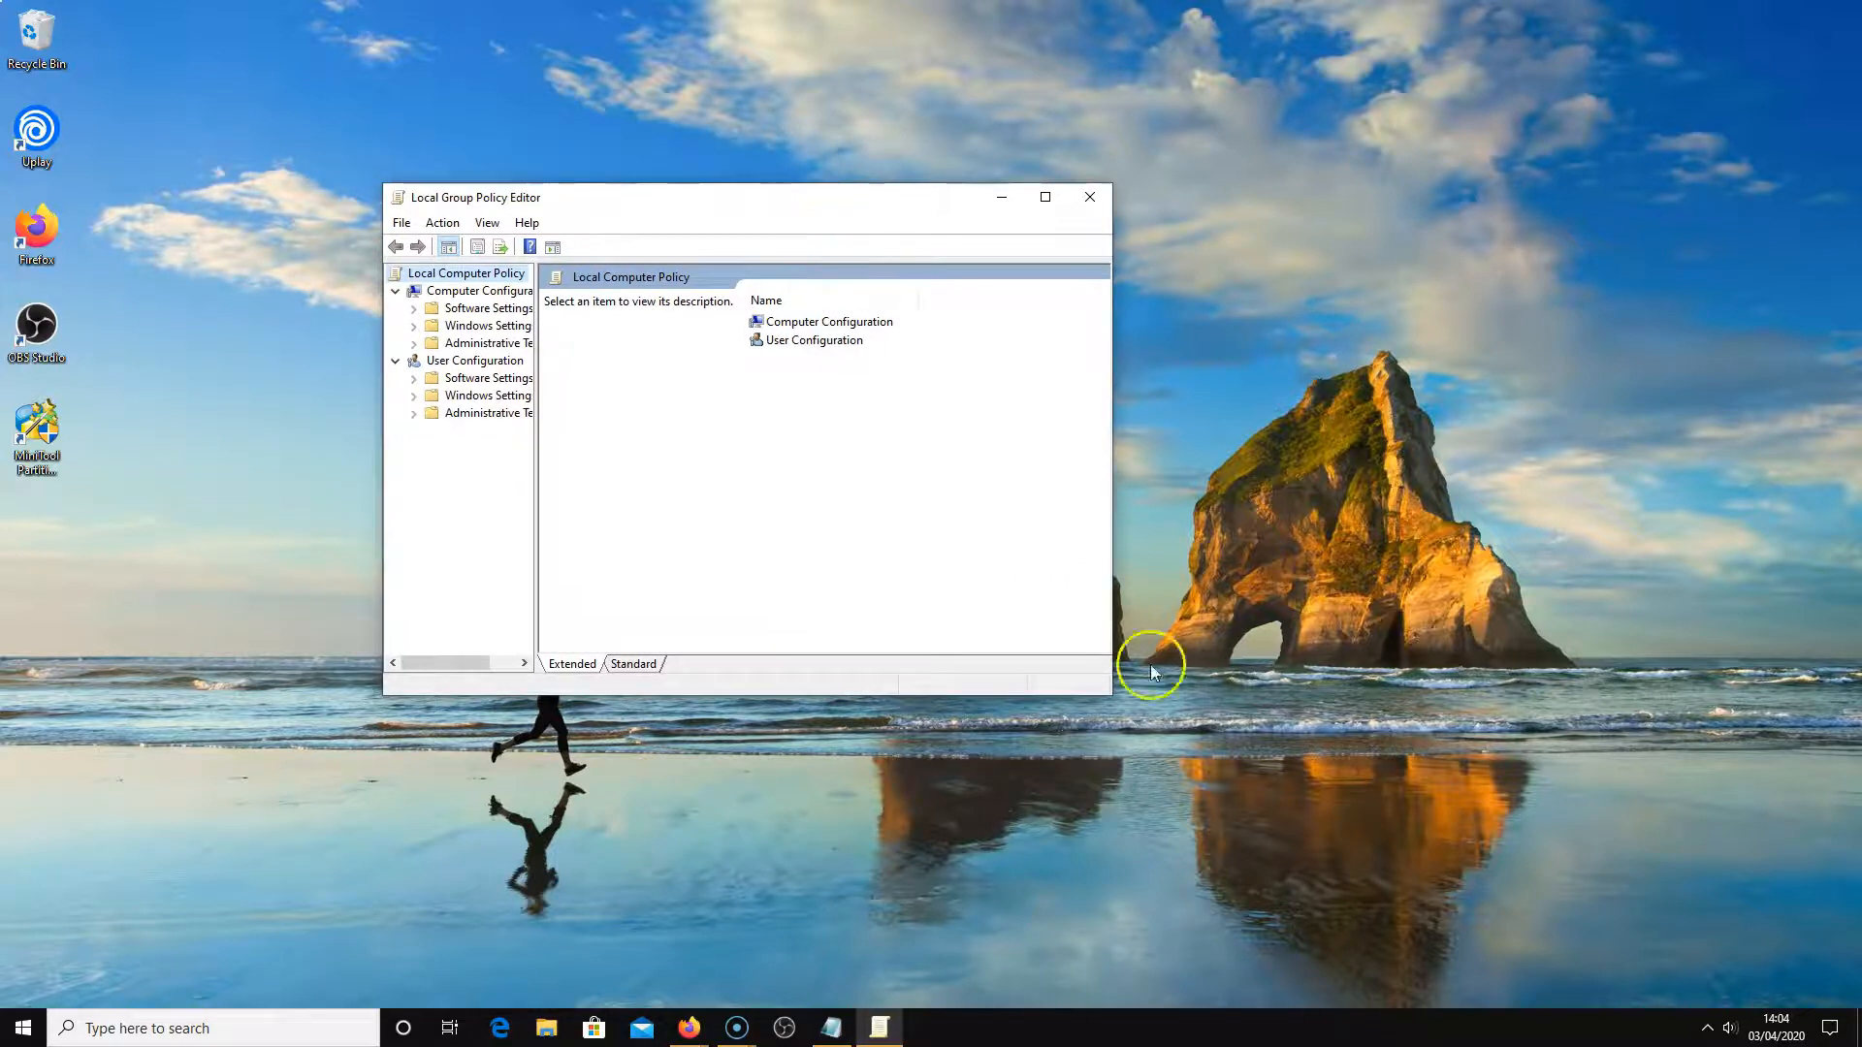
{"action": "mouse_move", "coordinate": [1113, 694]}
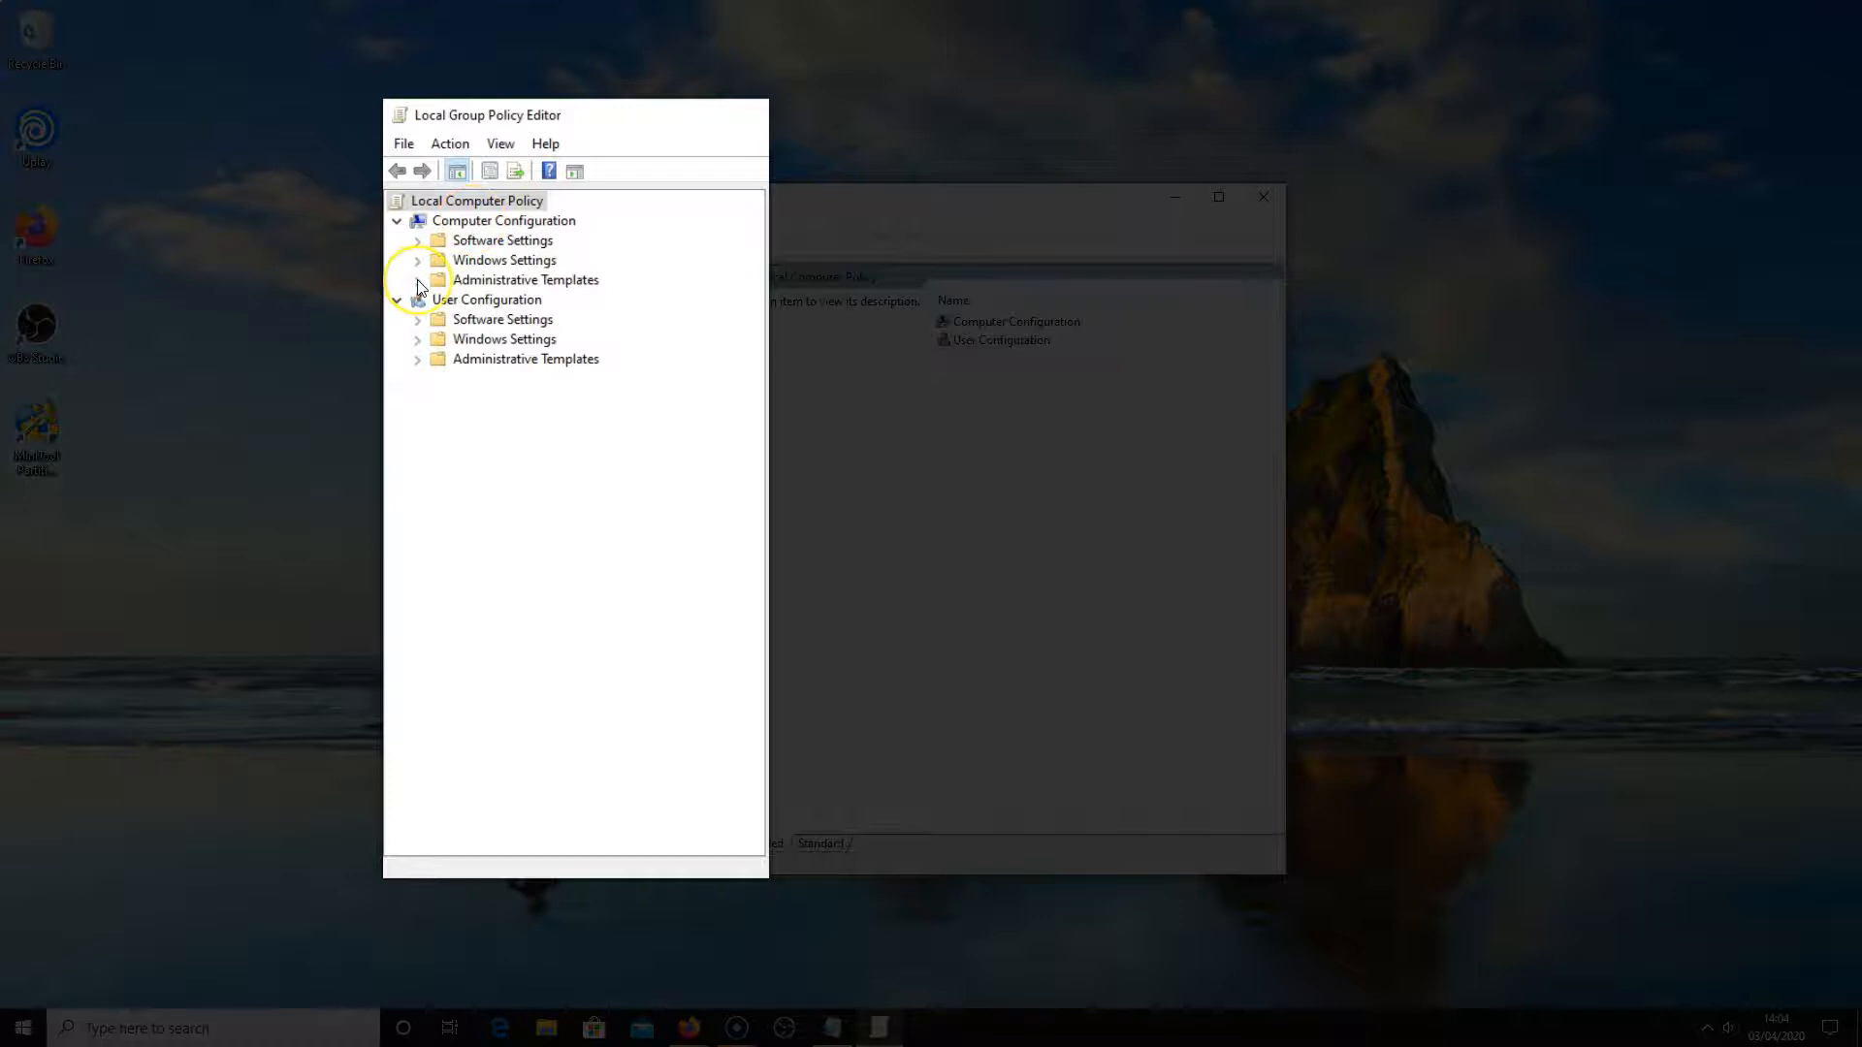
Show the Windows Update policies under Computer Configuration's Administrative Templates
{"action": "left_click", "coordinate": [417, 279]}
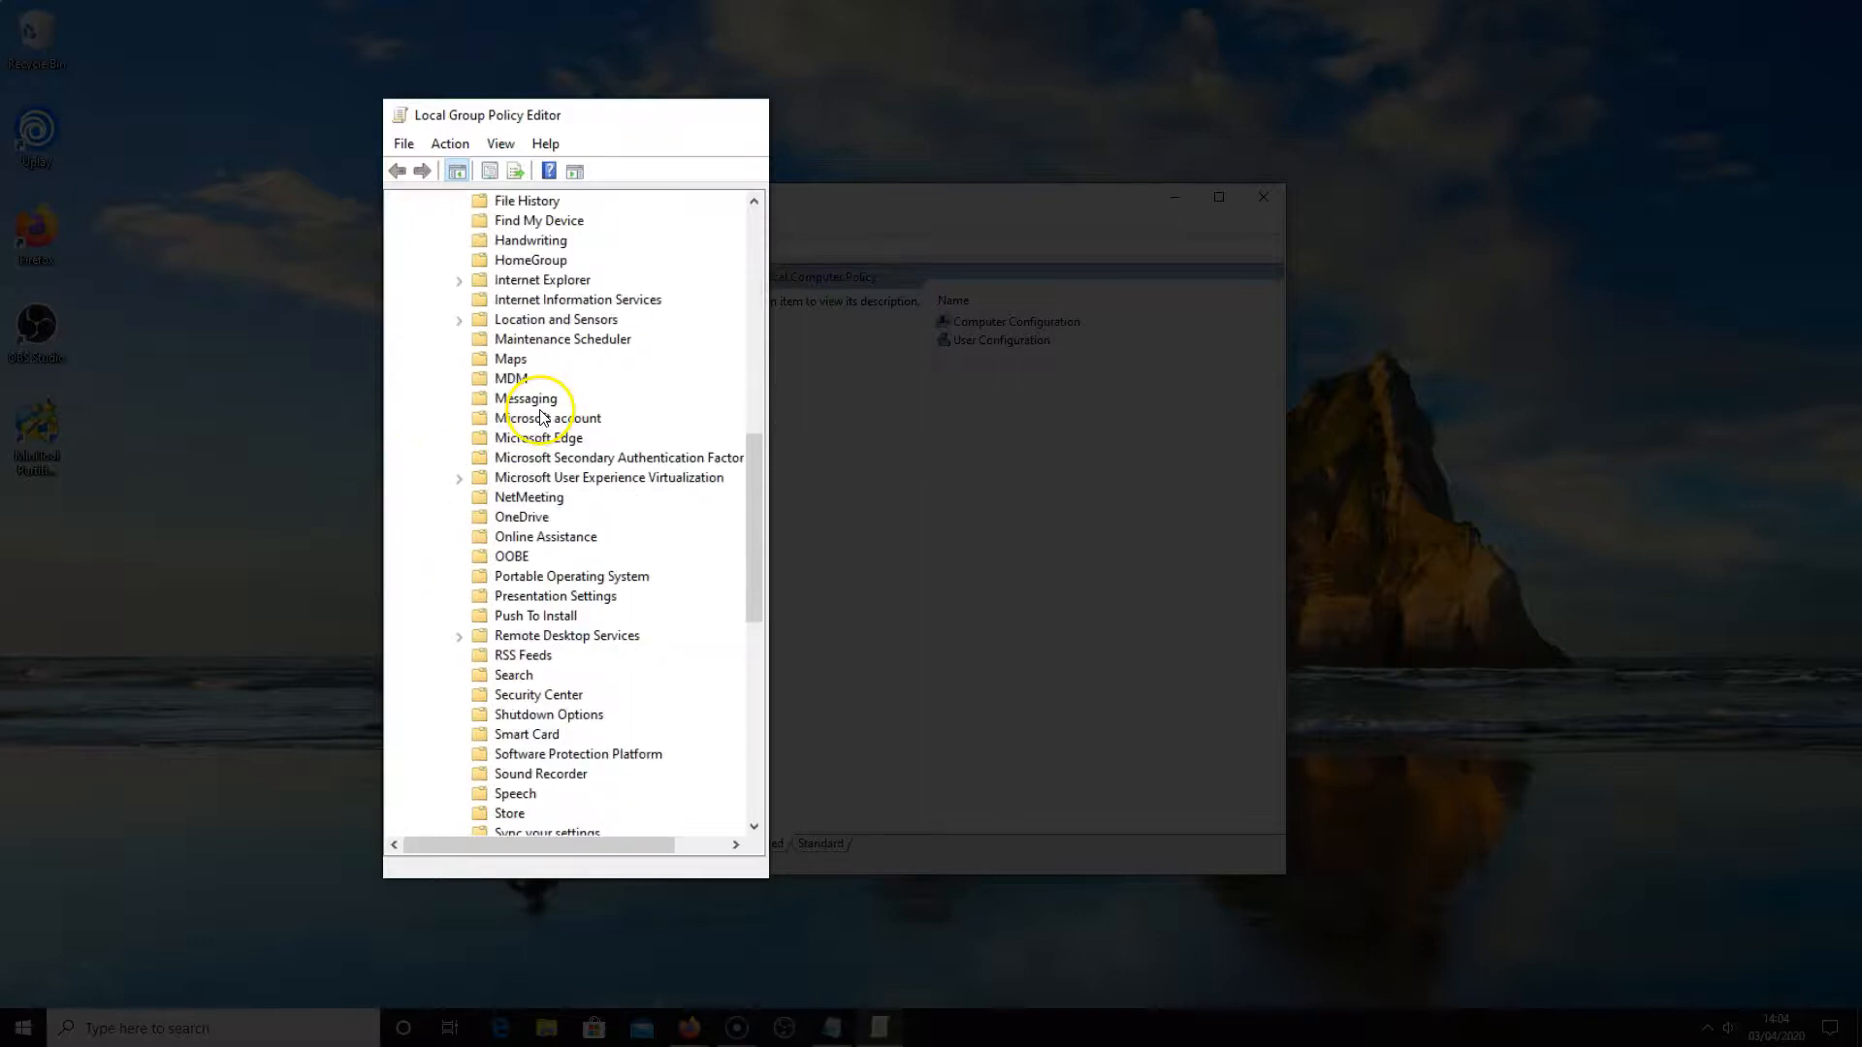
{"action": "scroll", "scroll_direction": "down", "scroll_amount": 3}
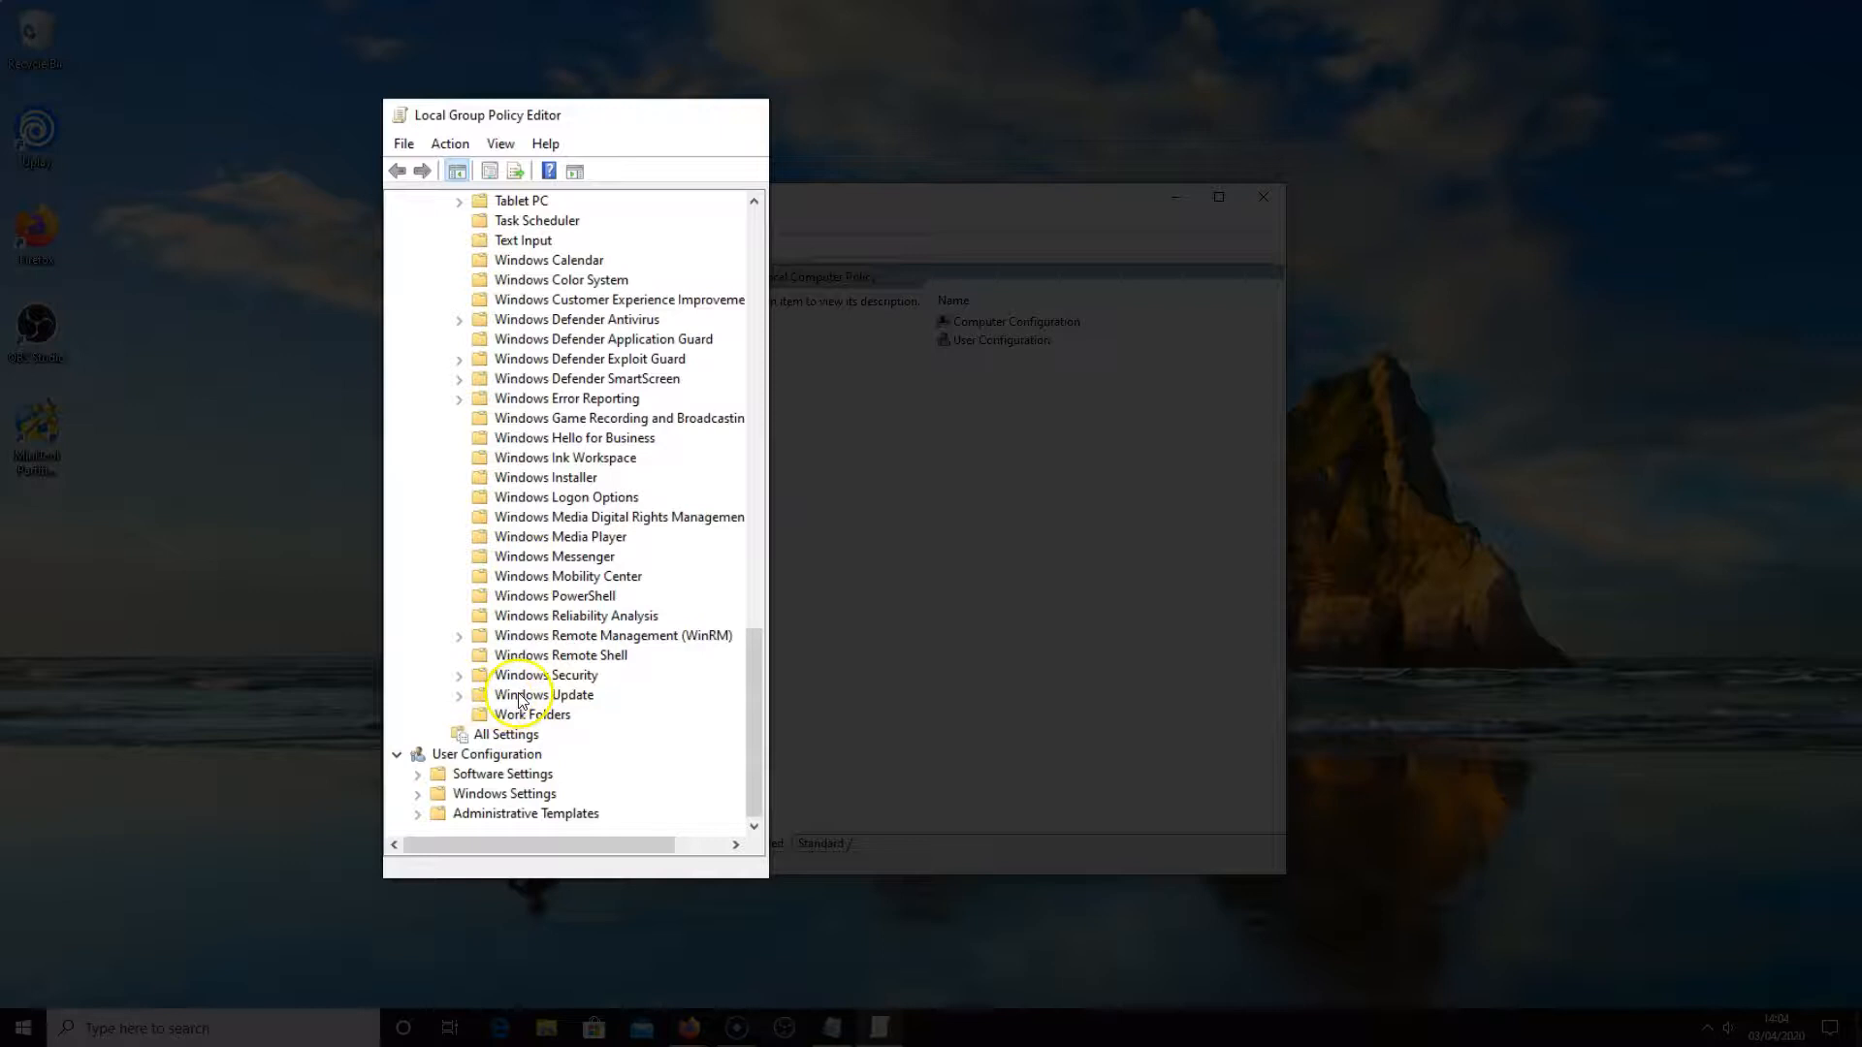
{"action": "left_click", "coordinate": [532, 695]}
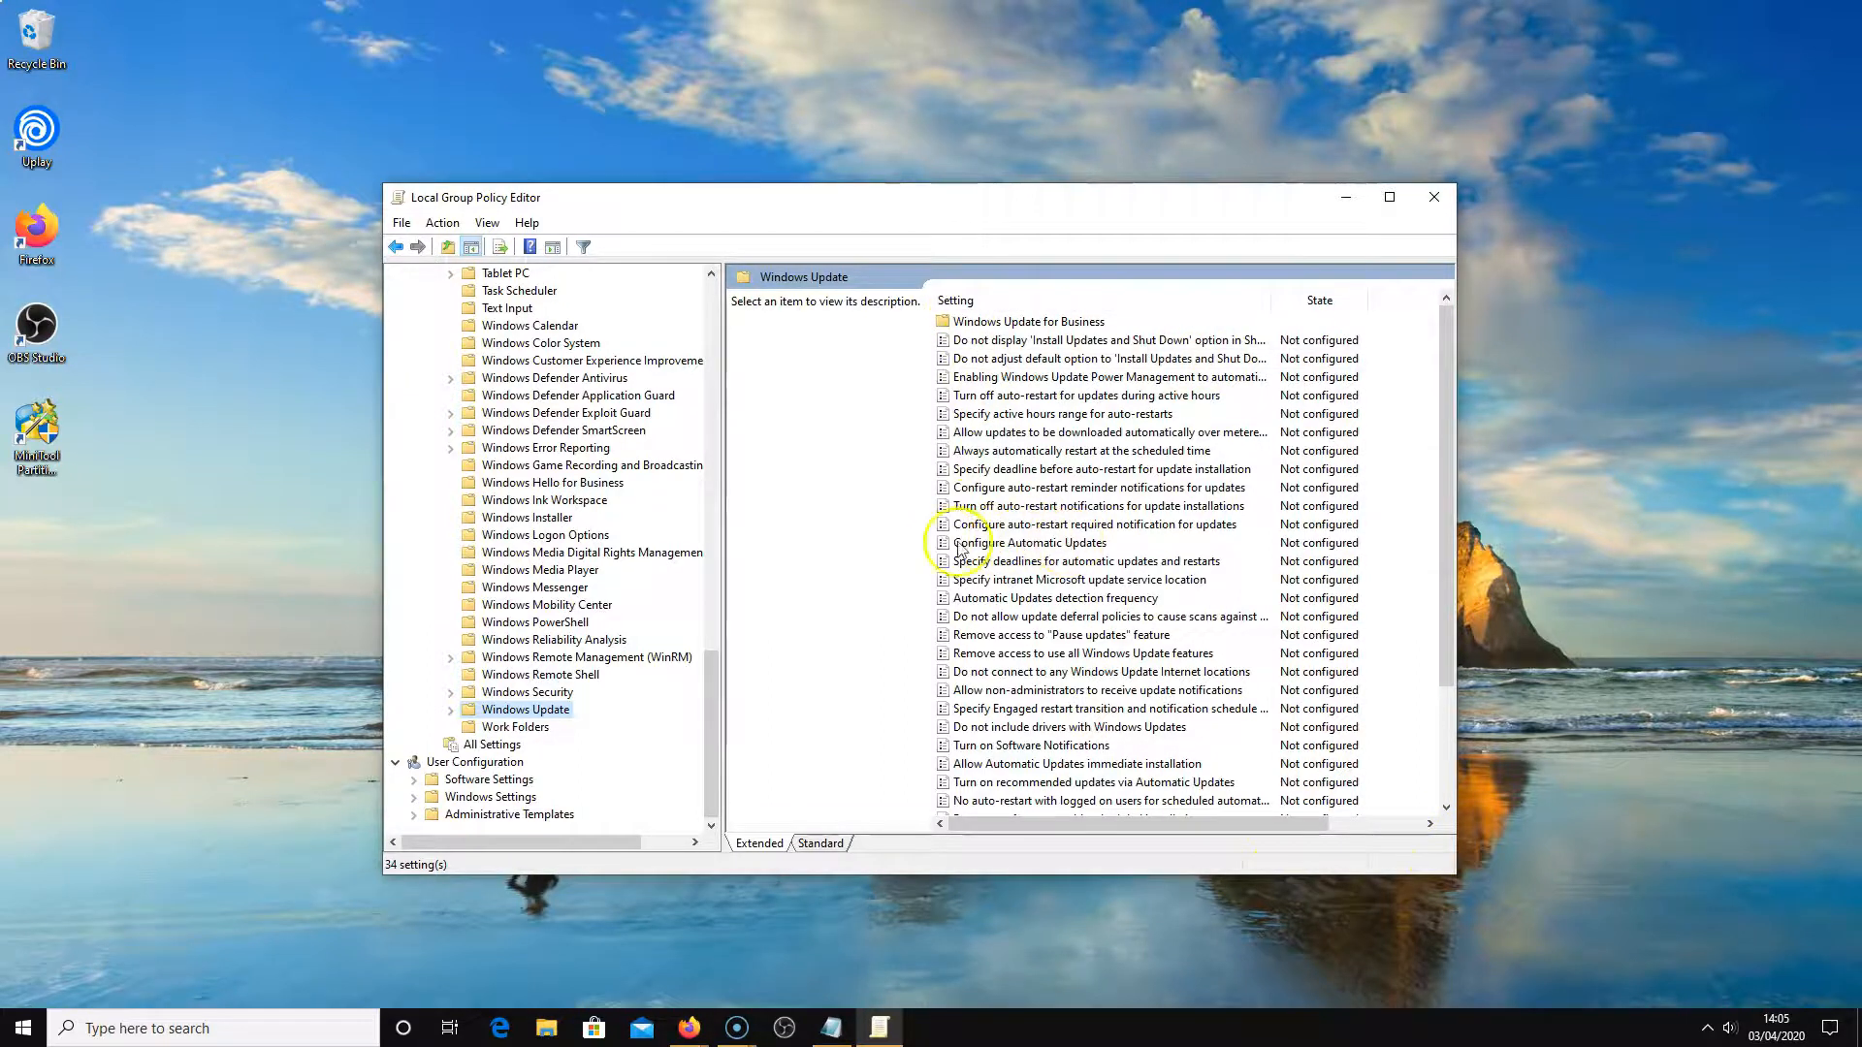
{"action": "mouse_move", "coordinate": [1035, 551]}
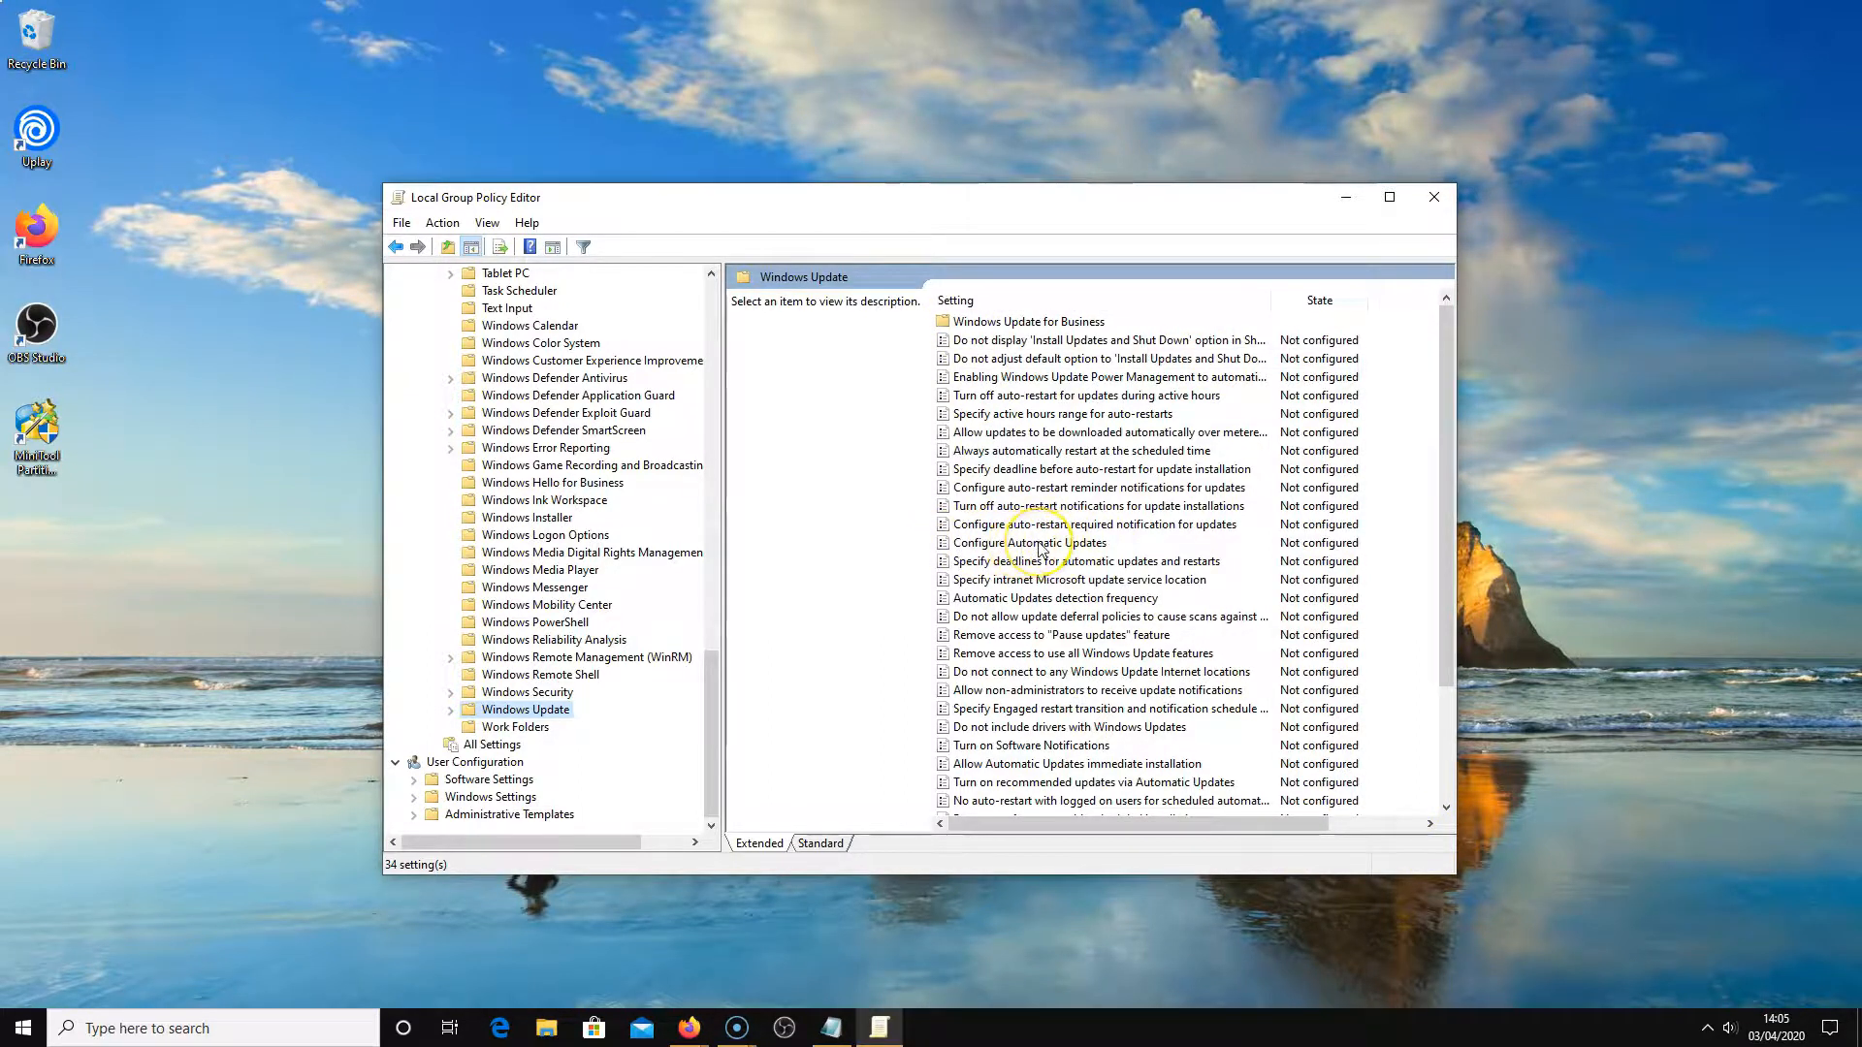
Enable Configure Automatic Updates with option 2, notify for download and auto install
{"action": "double_click", "coordinate": [1030, 544]}
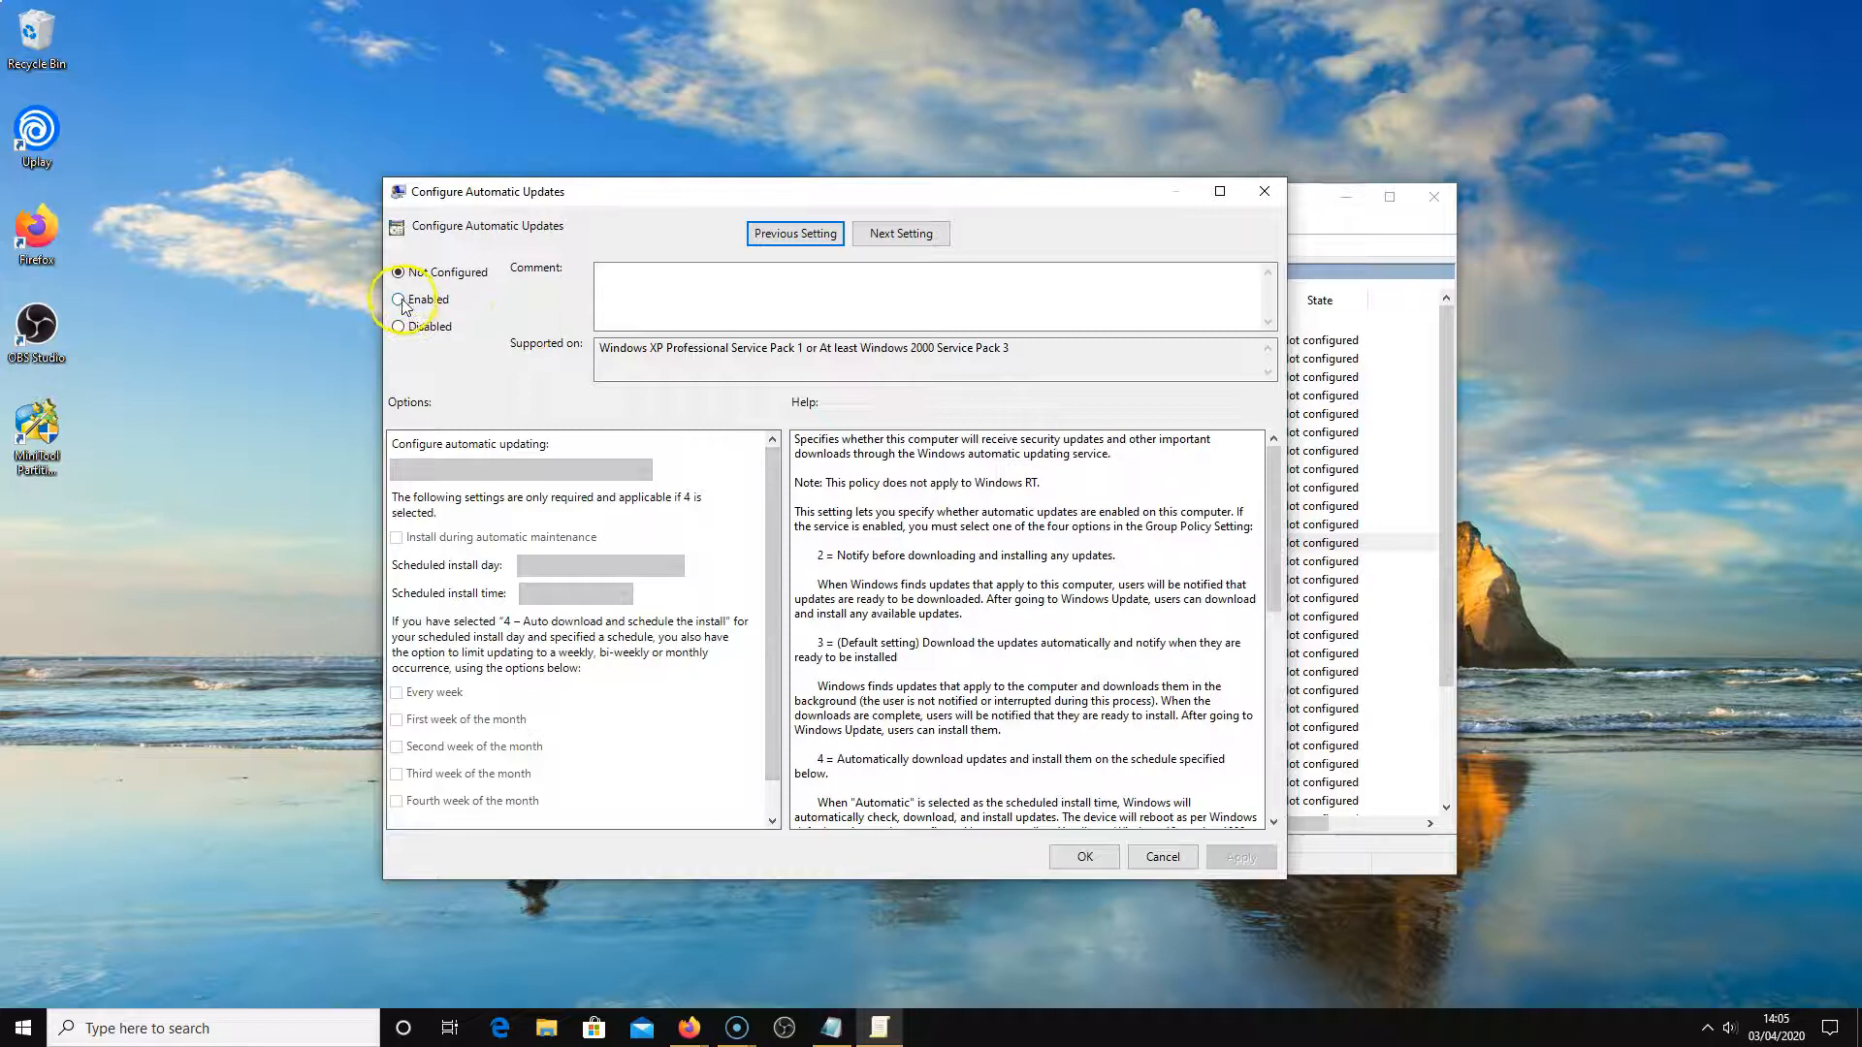
{"action": "left_click", "coordinate": [396, 299]}
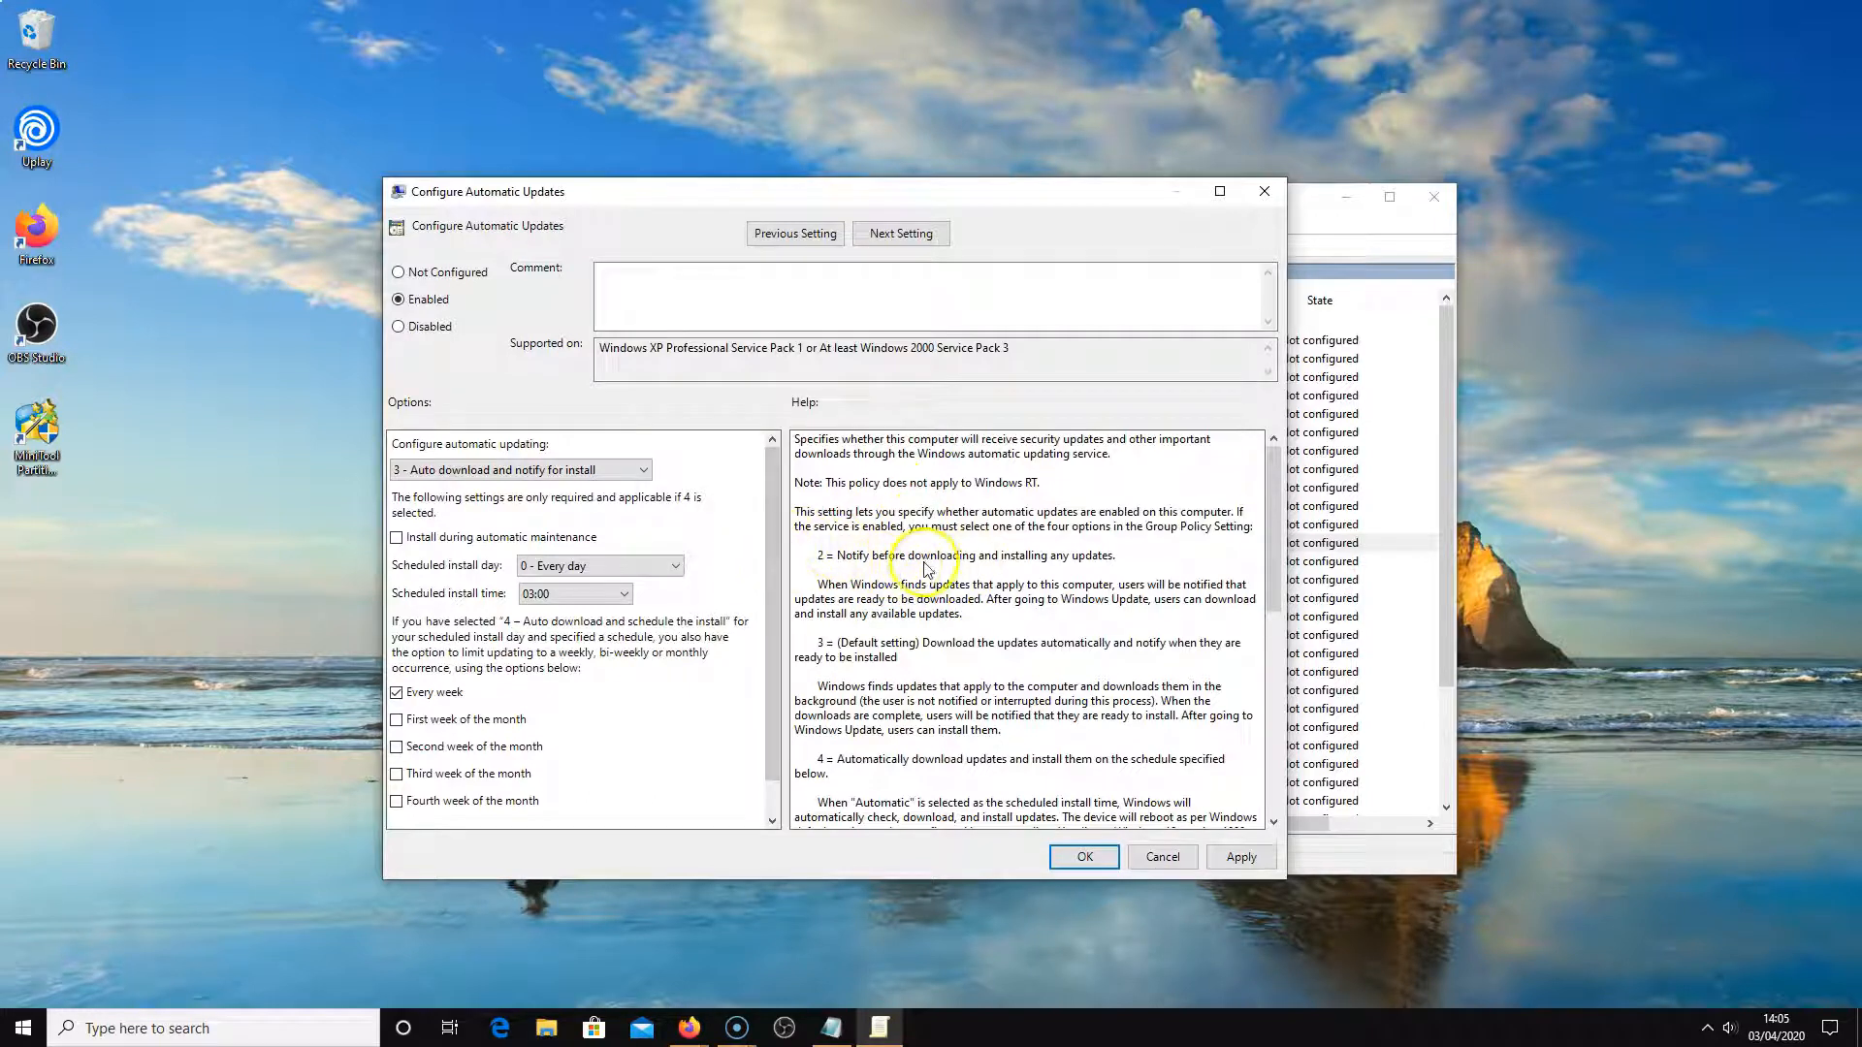
{"action": "mouse_move", "coordinate": [908, 562]}
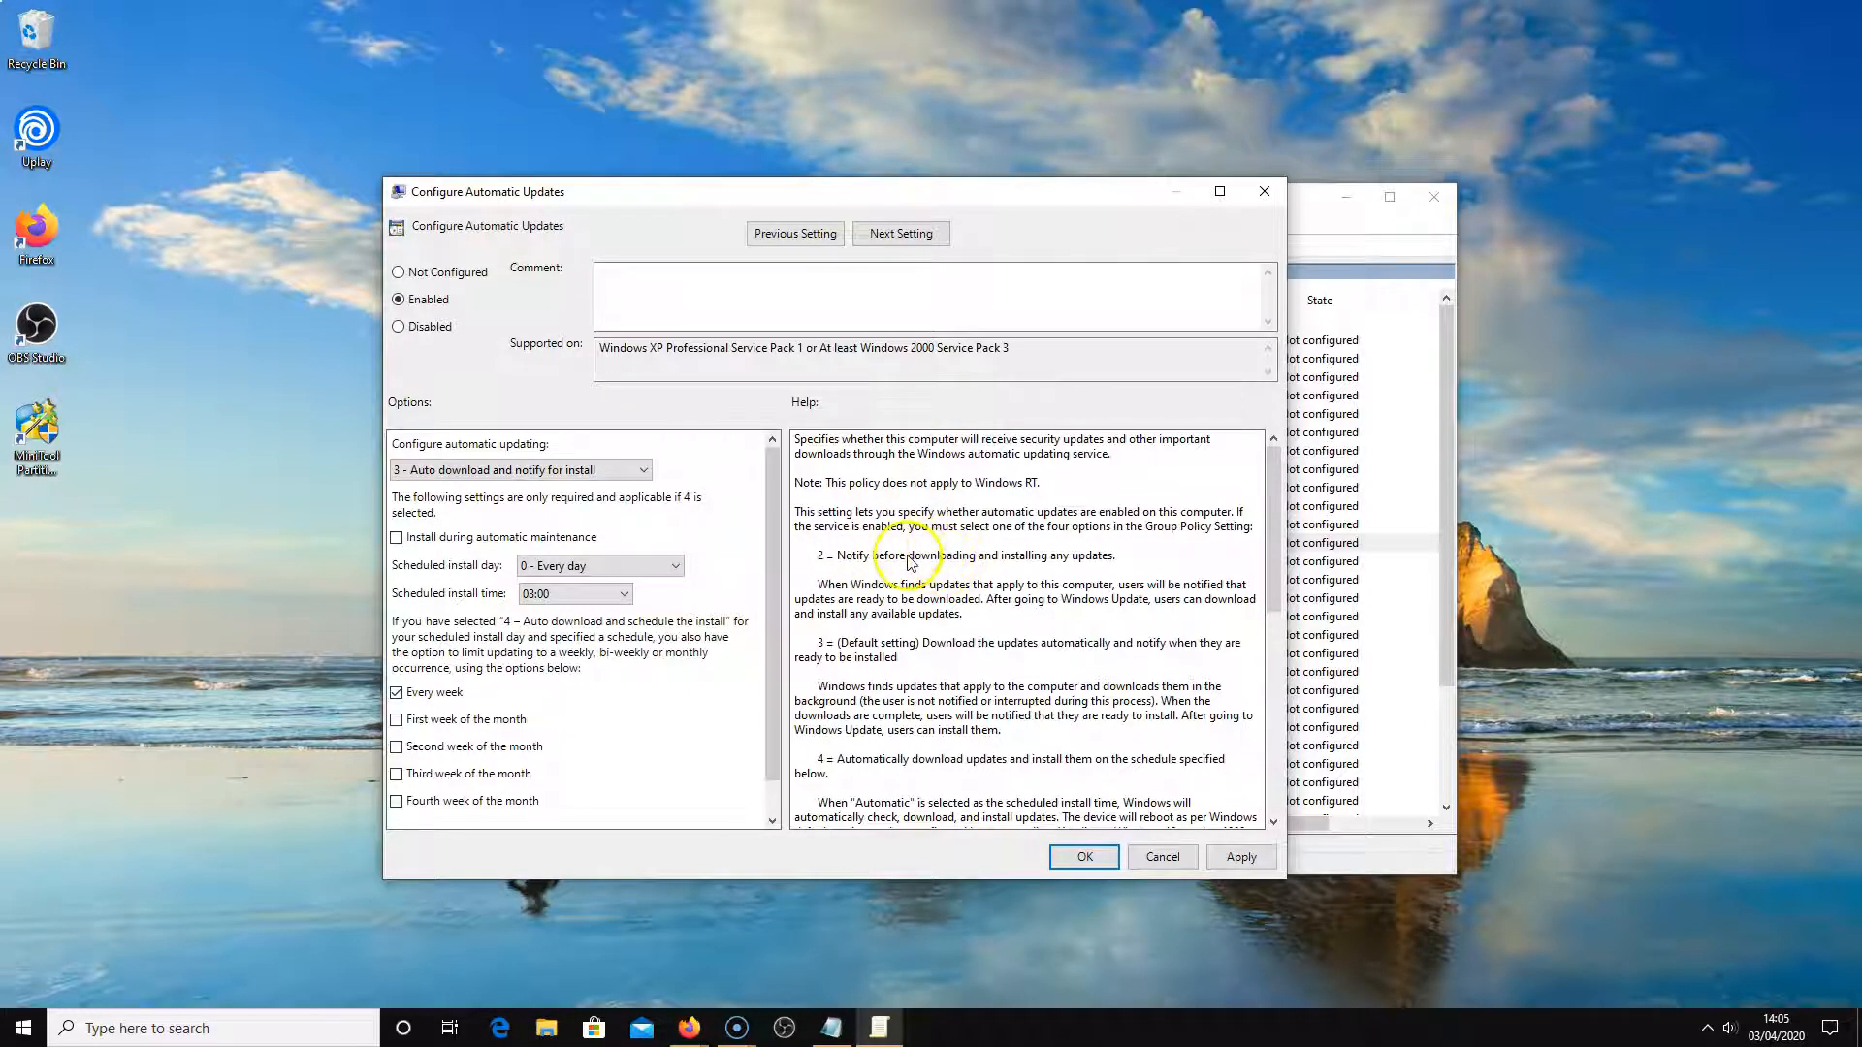
{"action": "mouse_move", "coordinate": [1010, 572]}
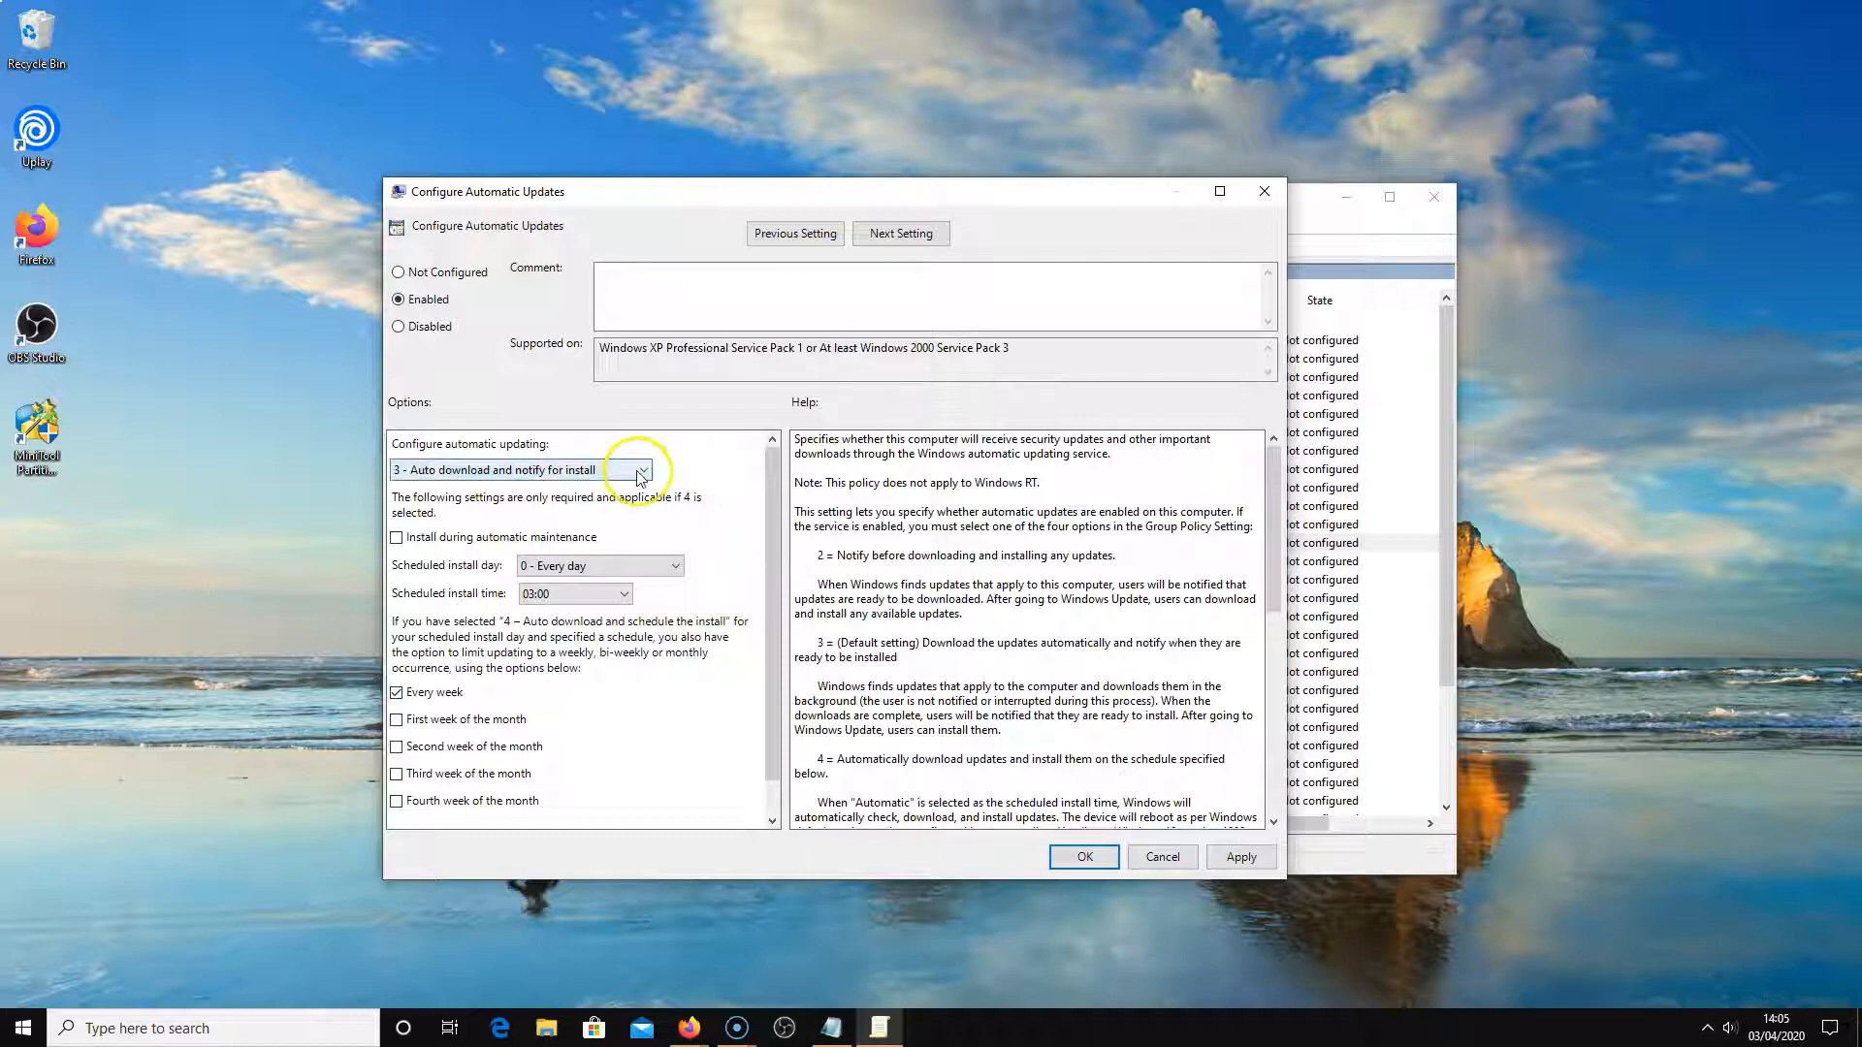
{"action": "left_click", "coordinate": [642, 469]}
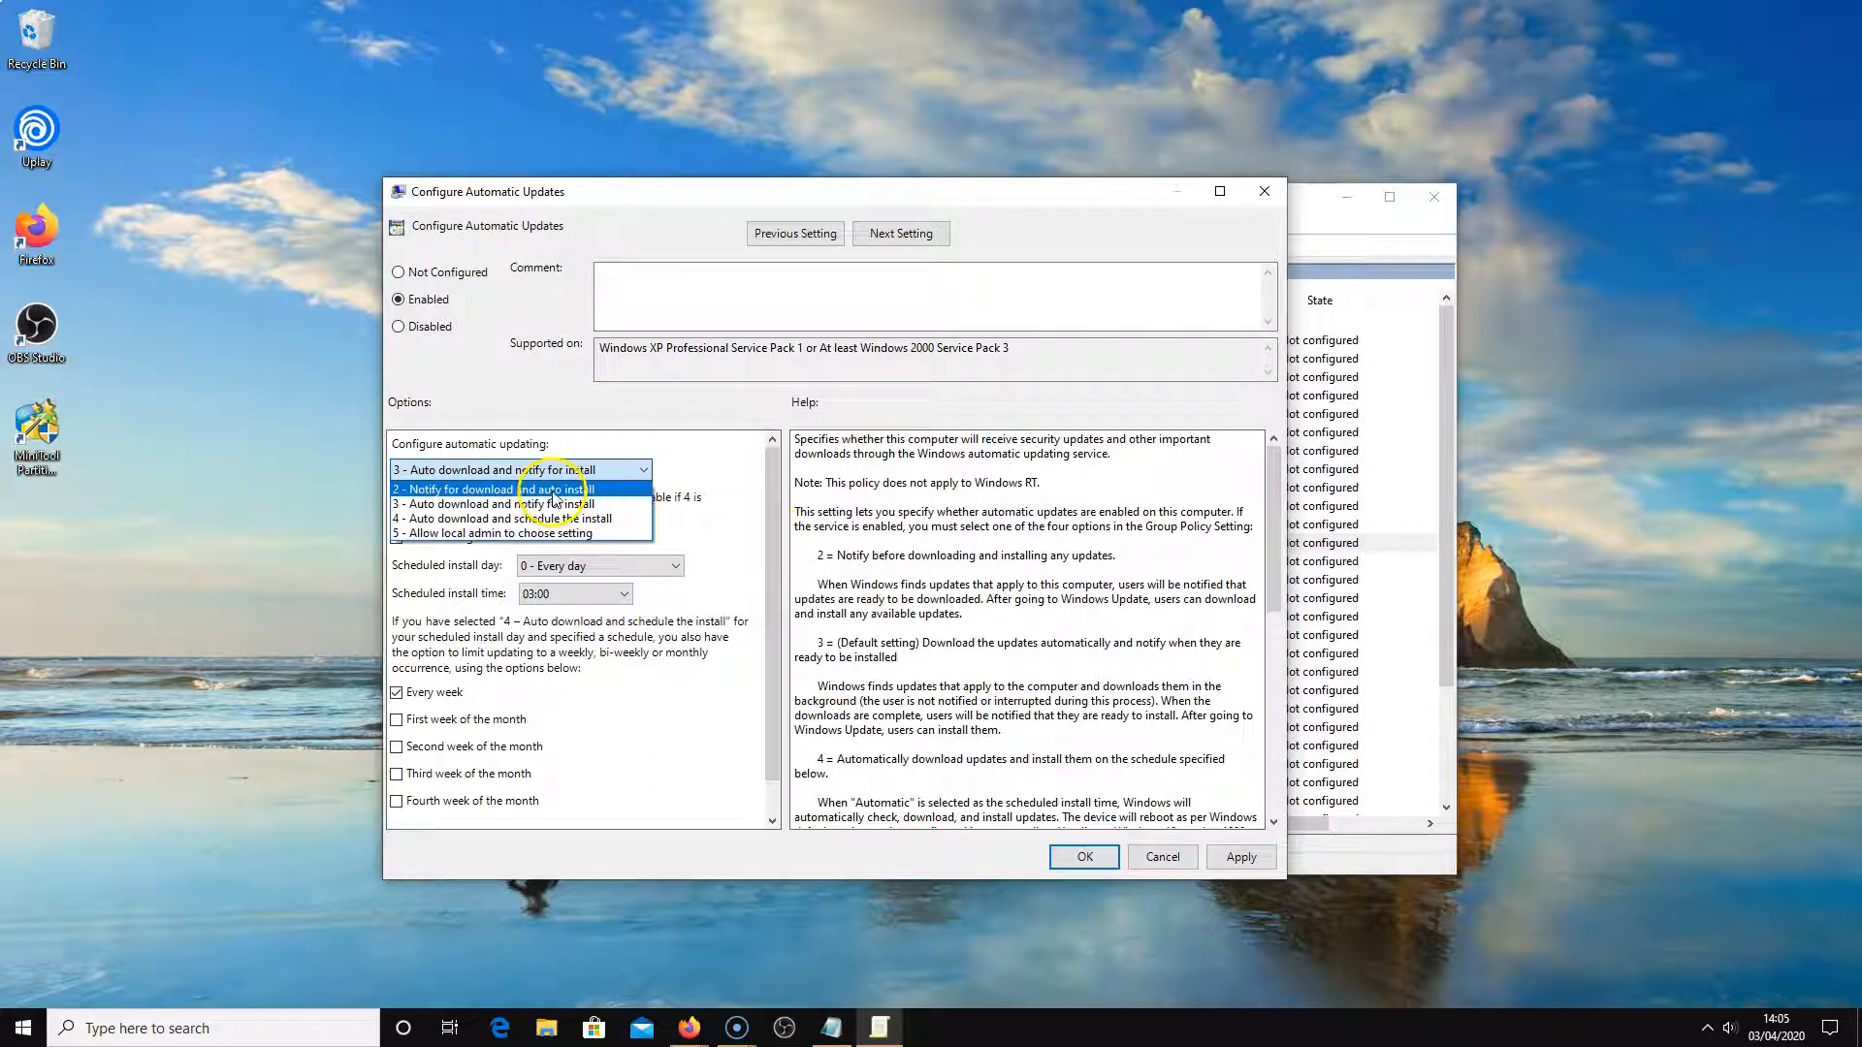
{"action": "left_click", "coordinate": [509, 489]}
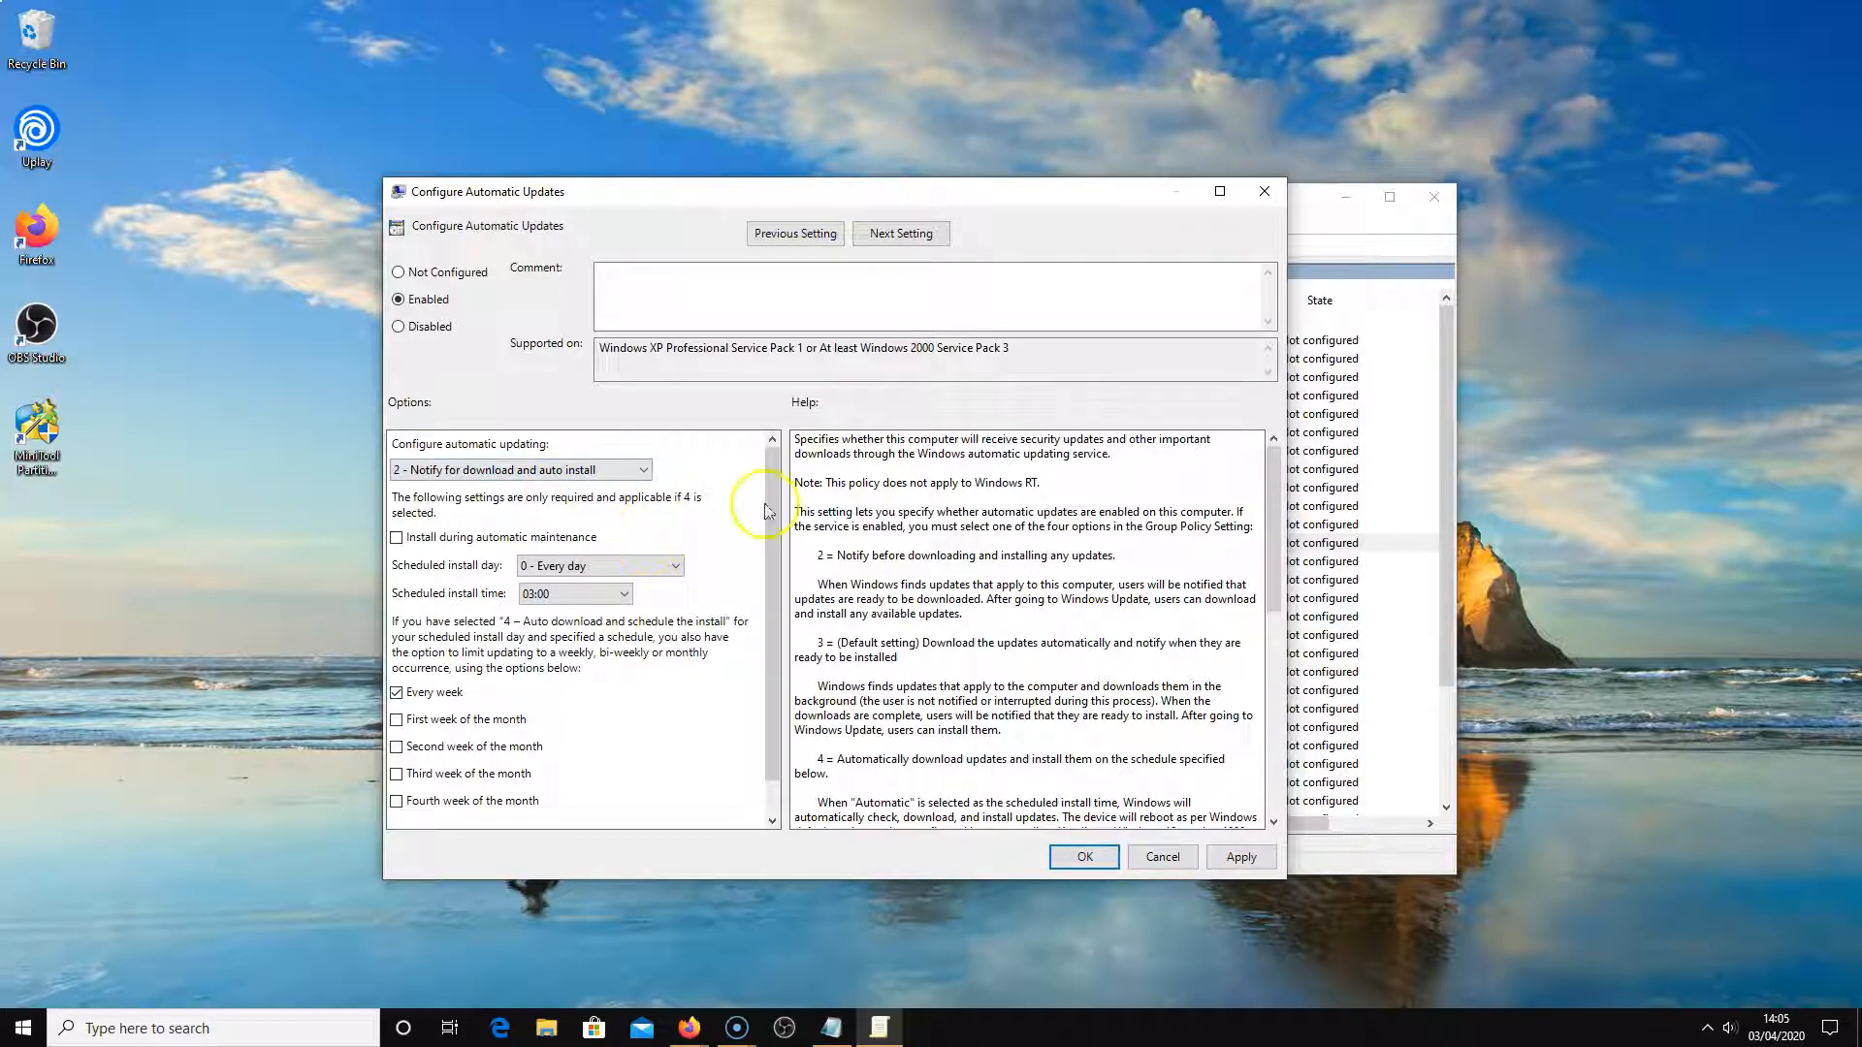
Confirm the policy with OK so it lists as Enabled, then close the editor
{"action": "left_click", "coordinate": [1084, 857]}
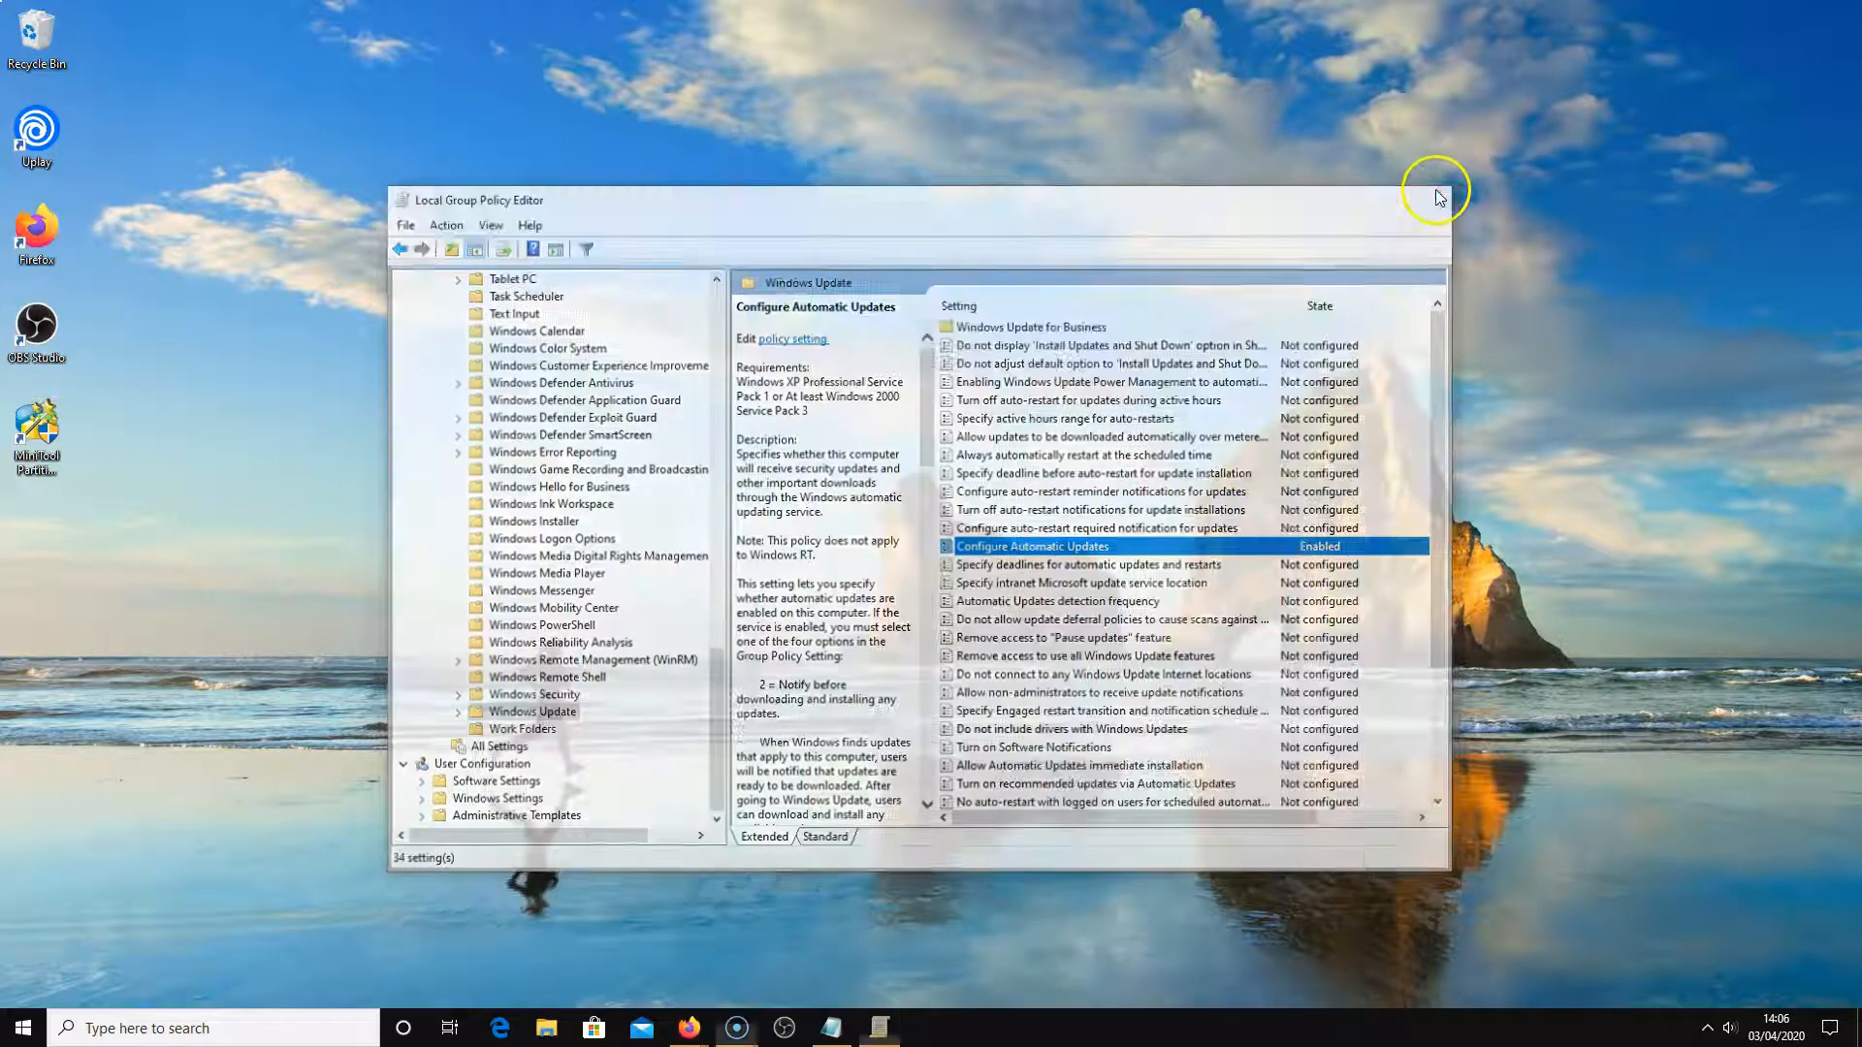
{"action": "left_click", "coordinate": [1435, 194]}
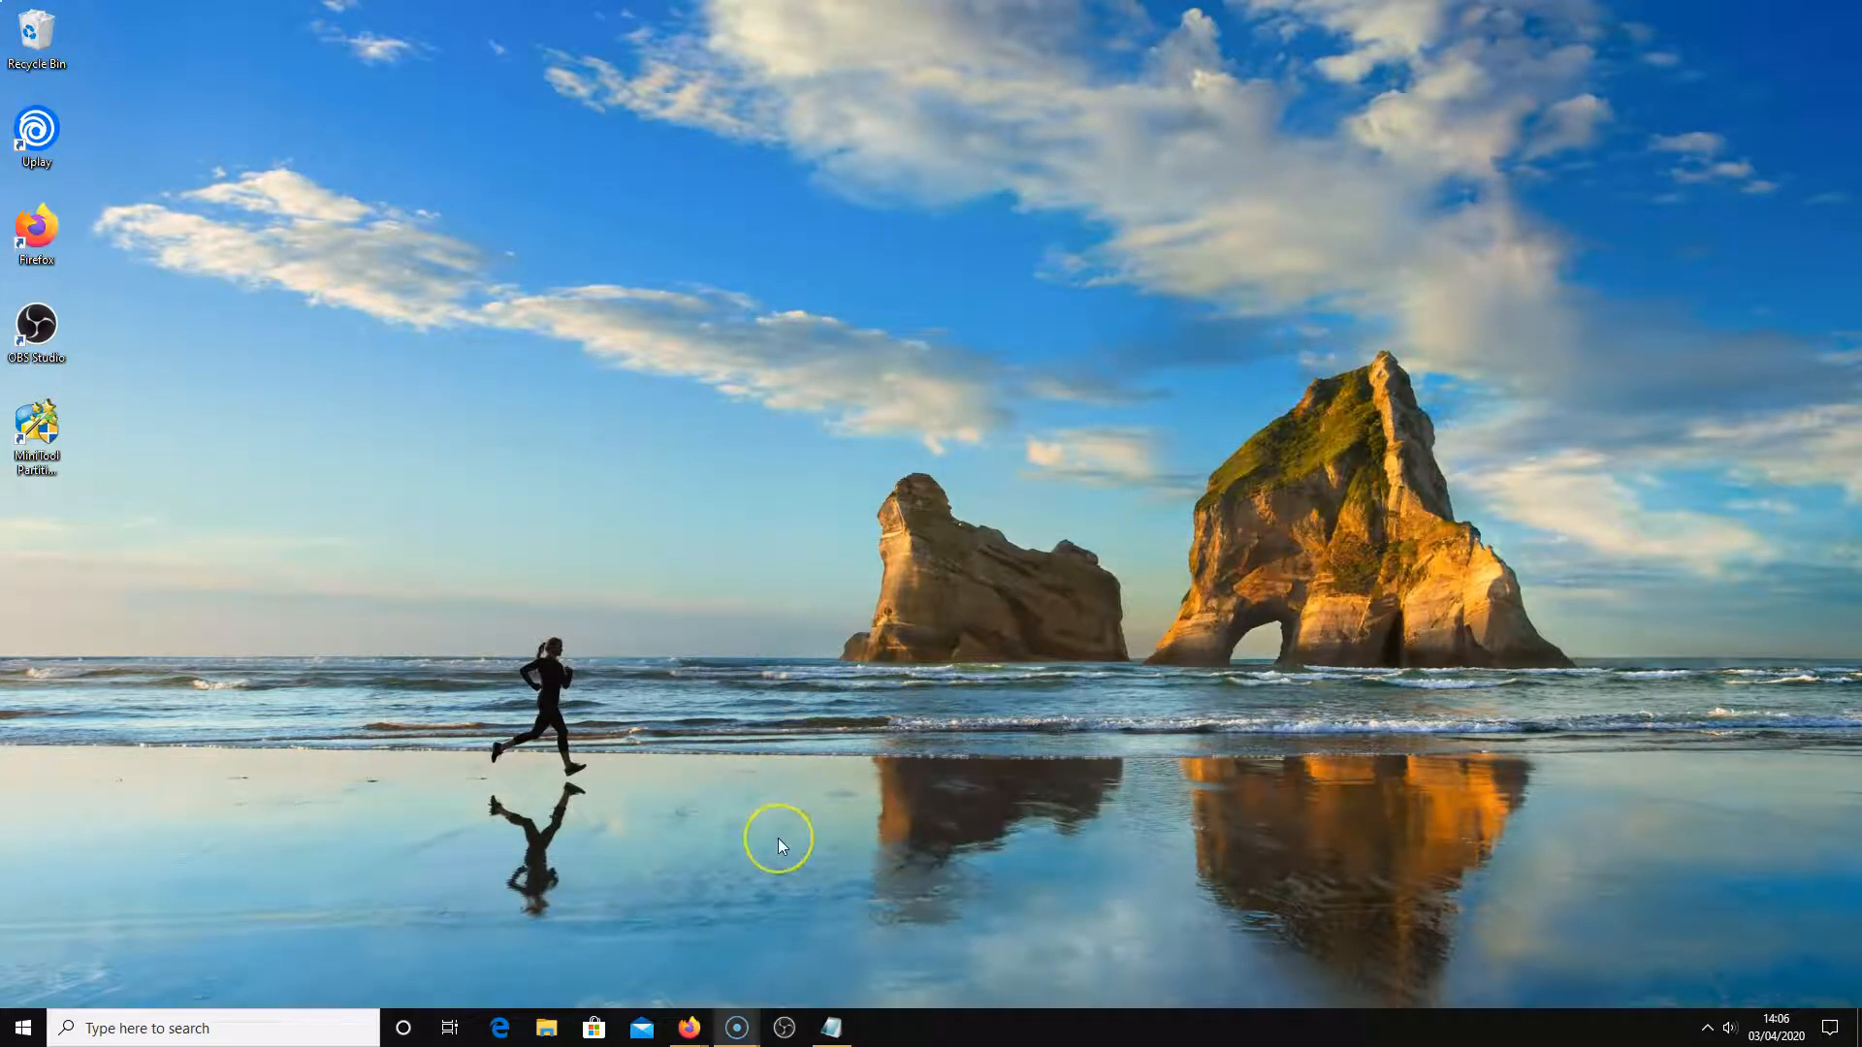